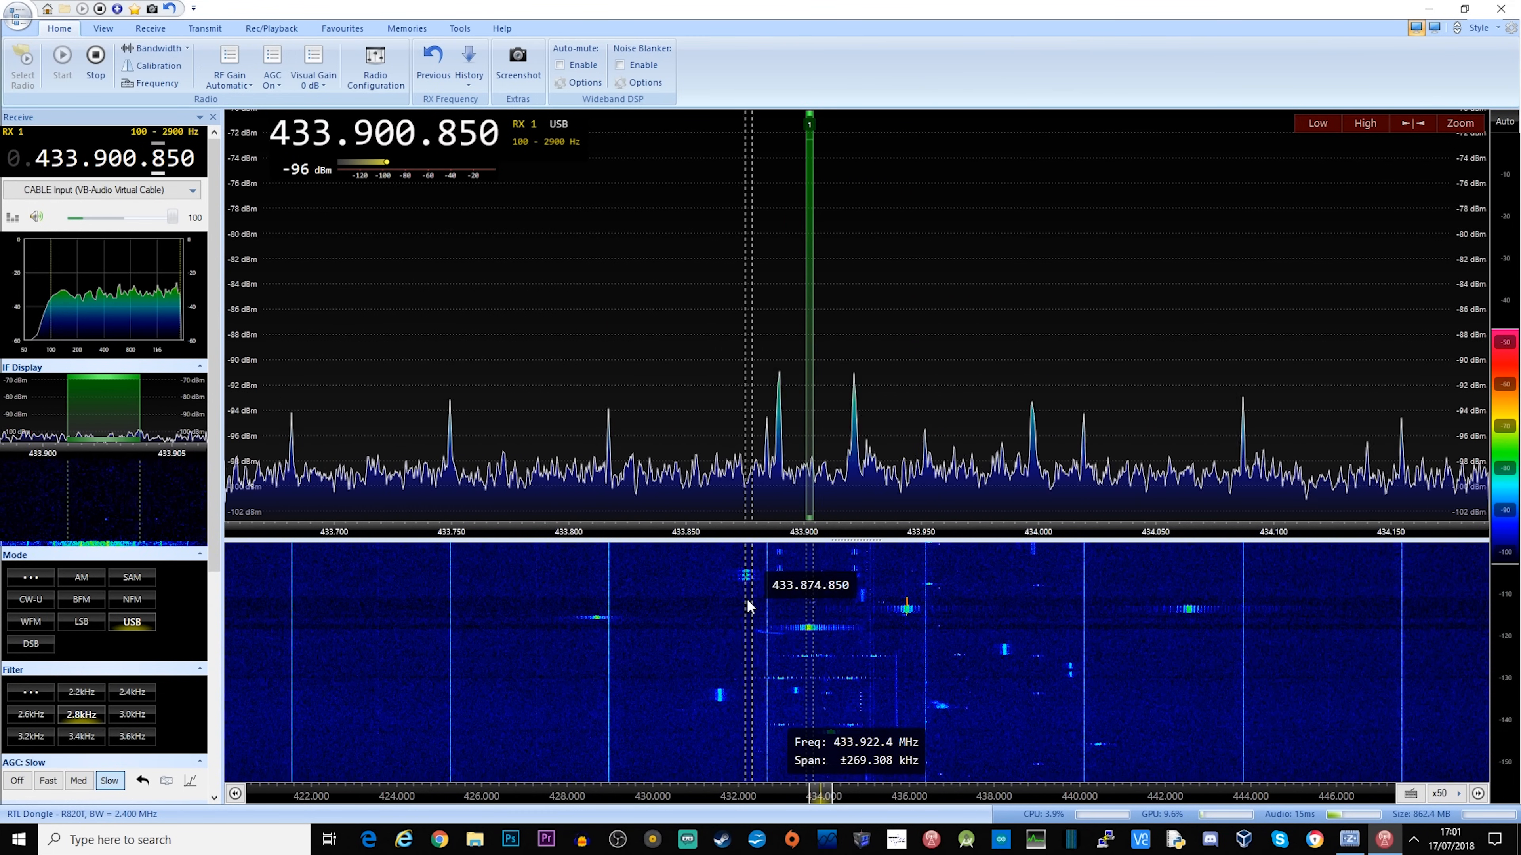
Tune onto the 433.908950 MHz signal in USB with the 3.6 kHz filter.
{"action": "left_click", "coordinate": [747, 571]}
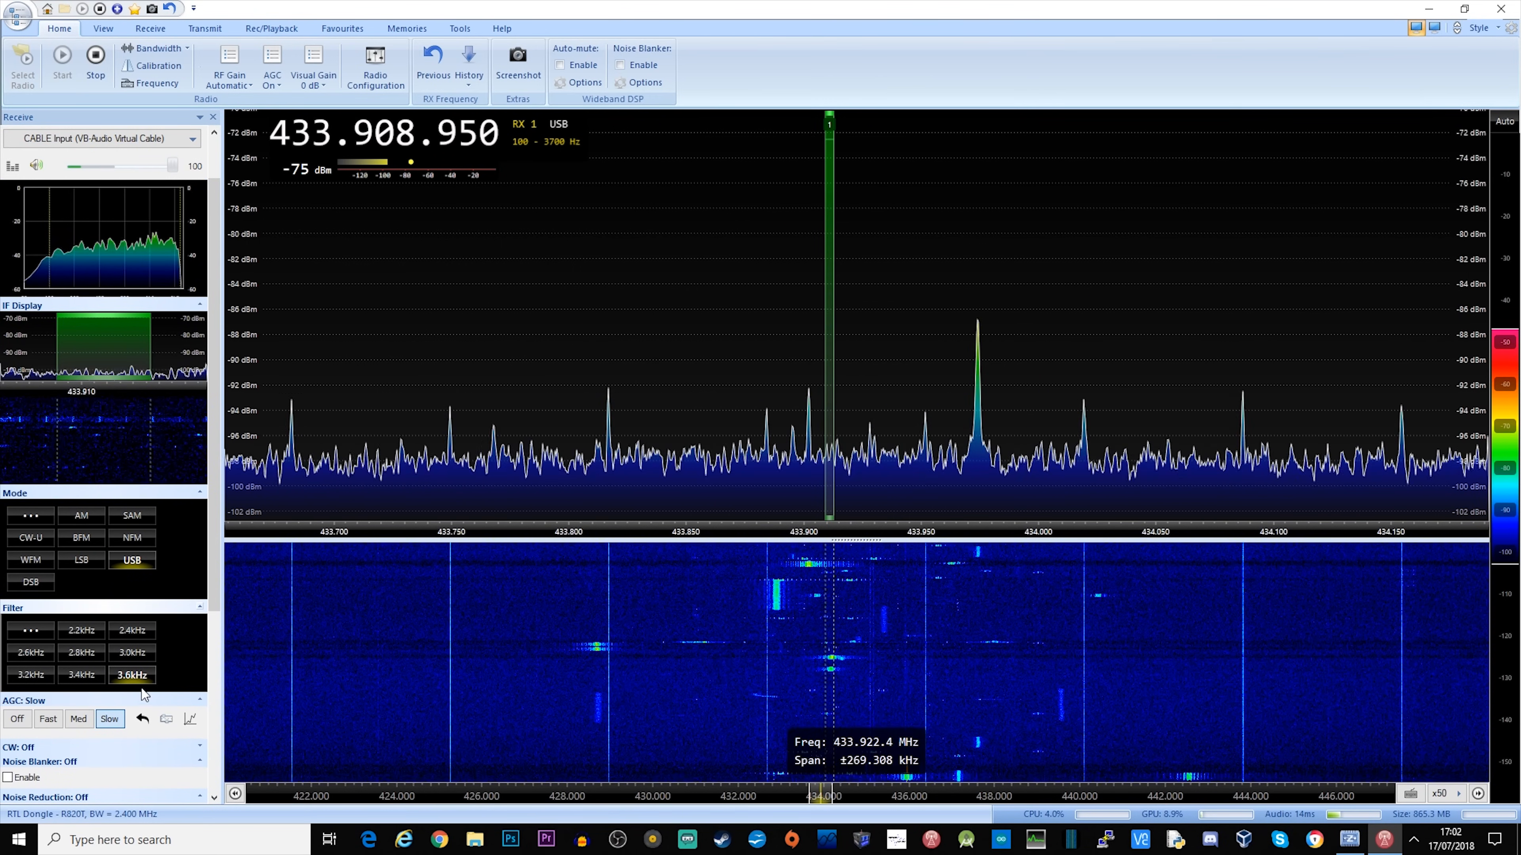
Listen in FM with wider bandwidth, tuned to the key fob bursts at 433.923500 MHz.
{"action": "left_click", "coordinate": [133, 538]}
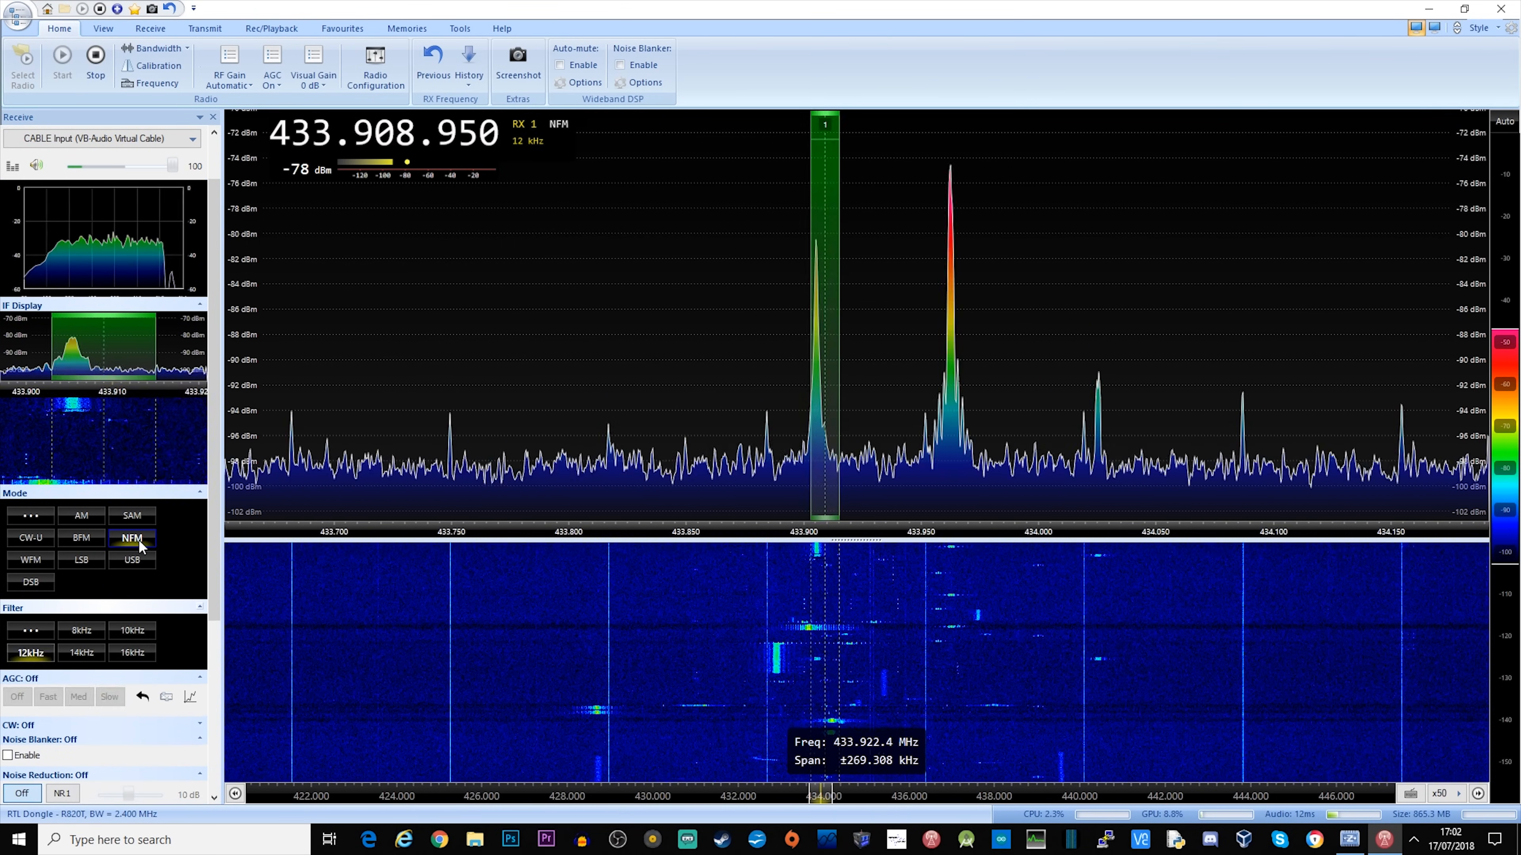
{"action": "left_click", "coordinate": [132, 652]}
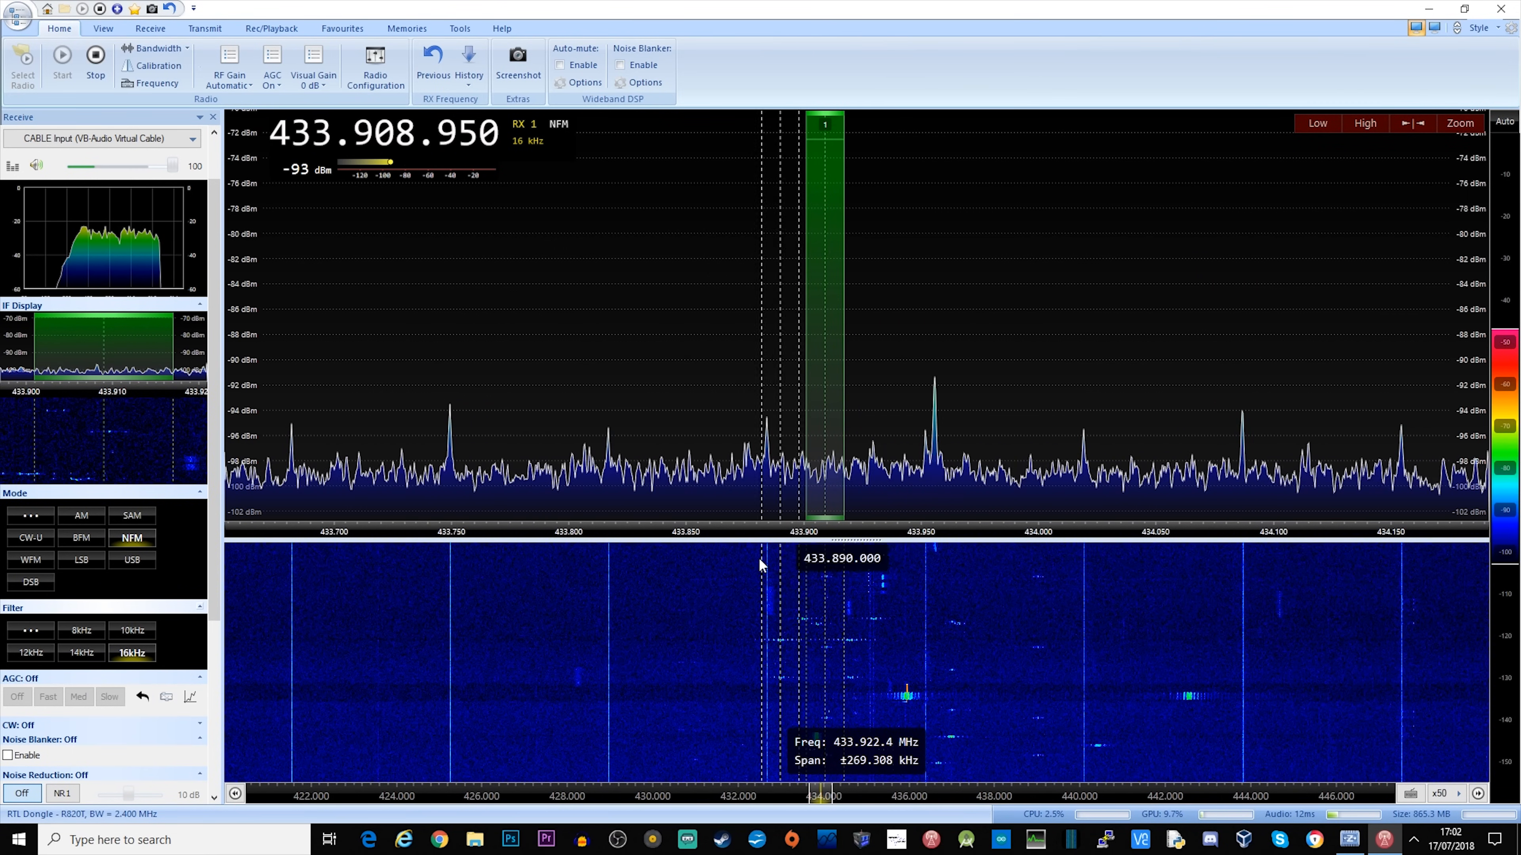
{"action": "left_click", "coordinate": [30, 560]}
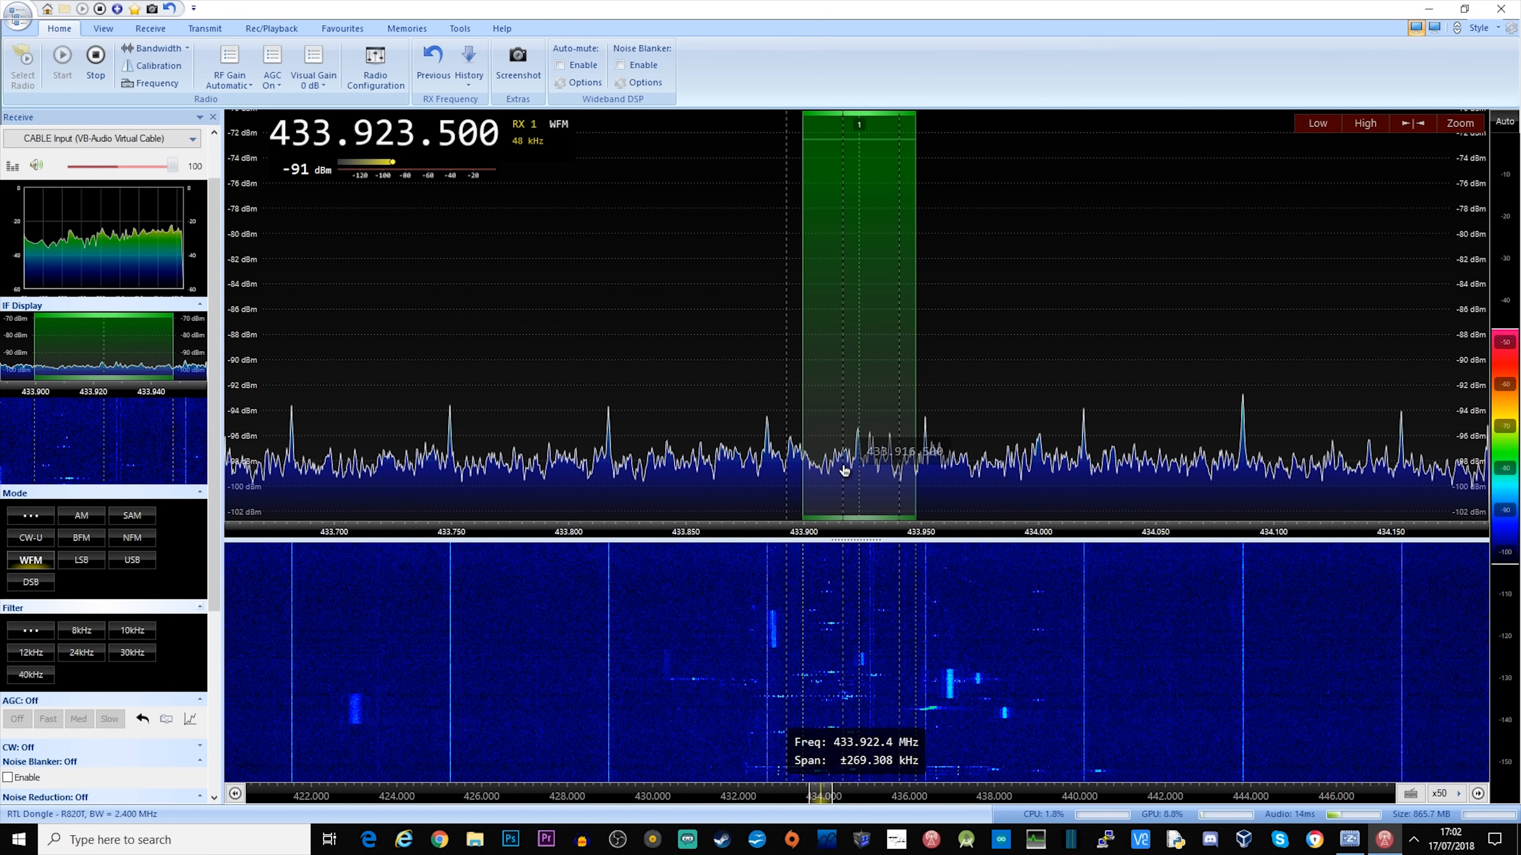
{"action": "left_click", "coordinate": [81, 538]}
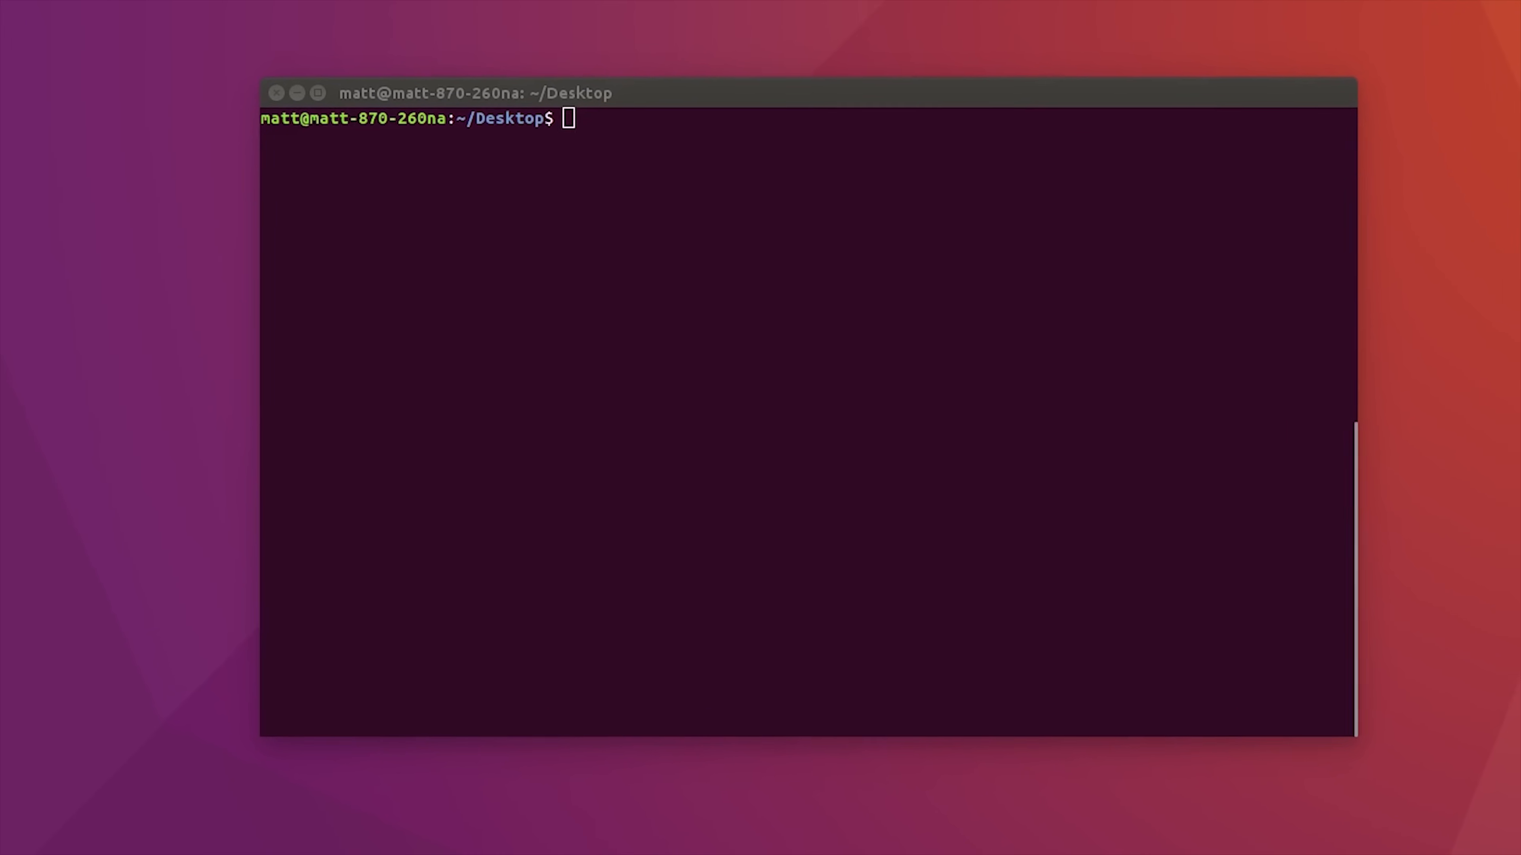
{"action": "type", "text": "git"}
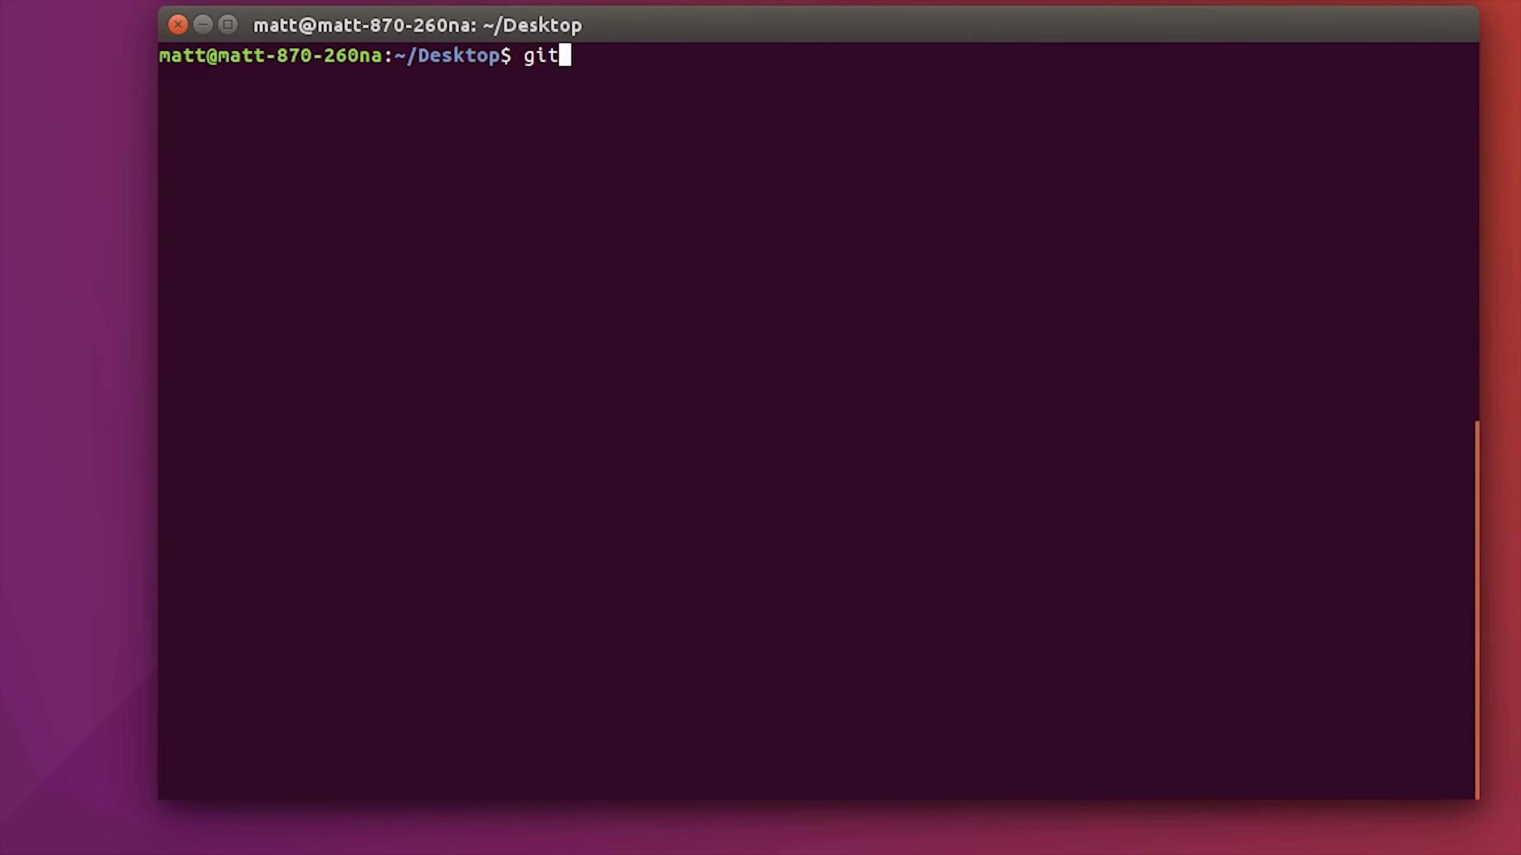
{"action": "type", "text": "clone"}
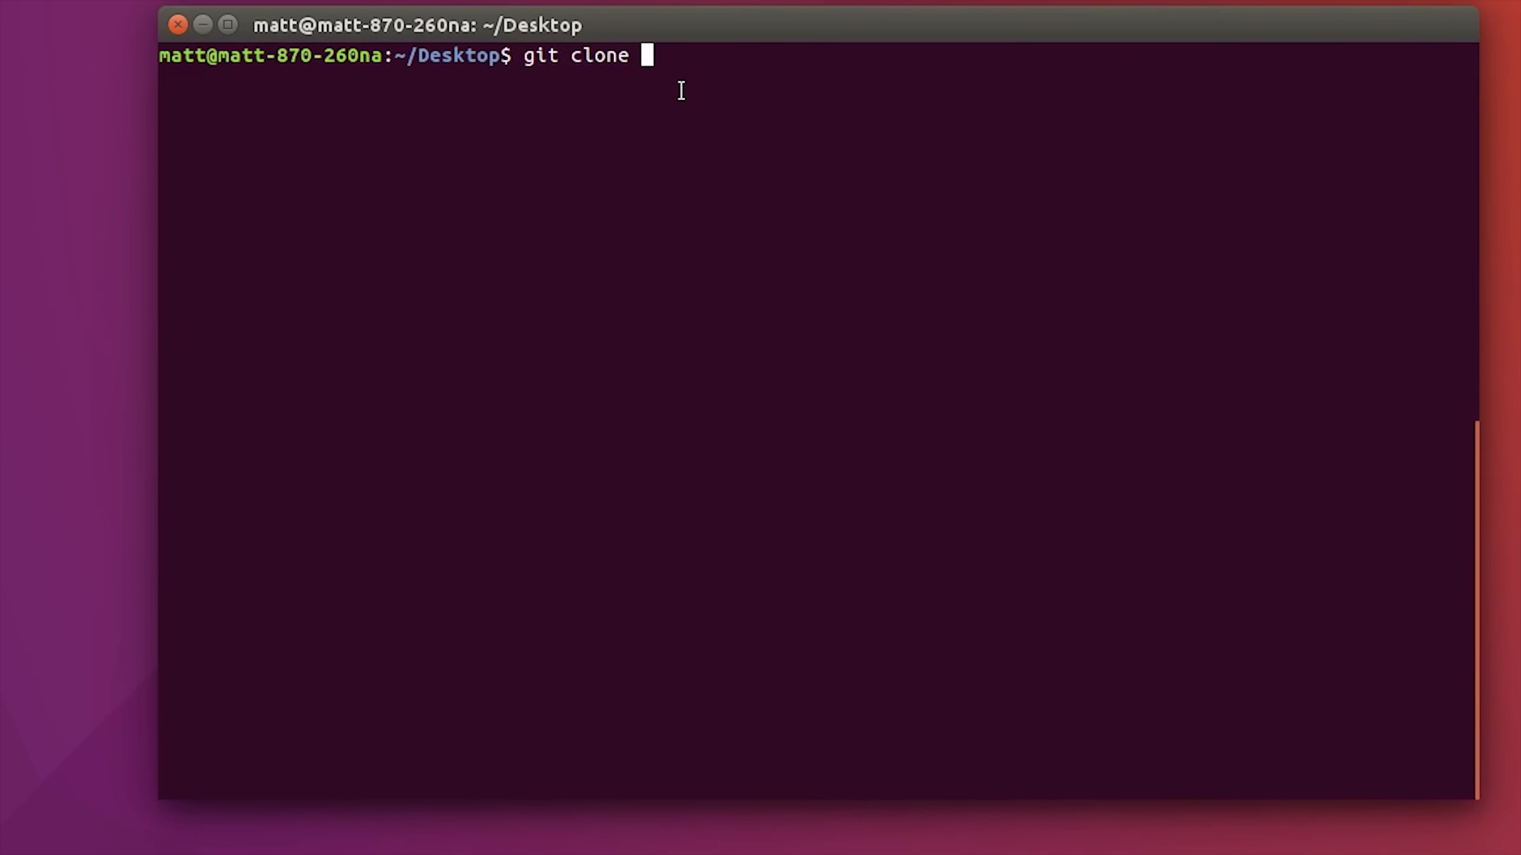
{"action": "type", "text": "https://github.com/merbanan/rtl_433.git"}
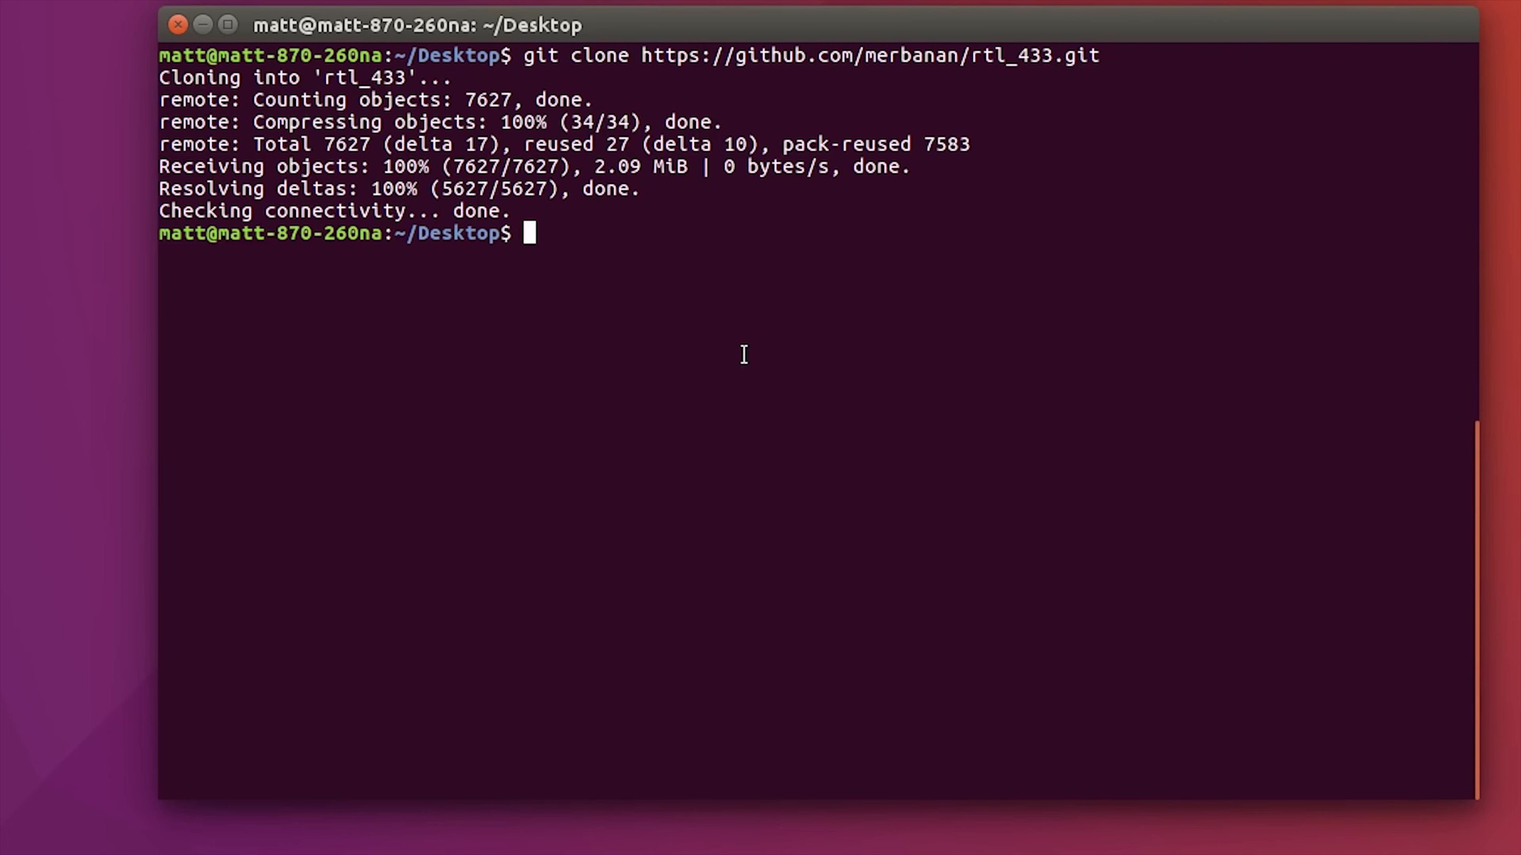
Enter the rtl_433 folder and create a build folder.
{"action": "type", "text": "cd"}
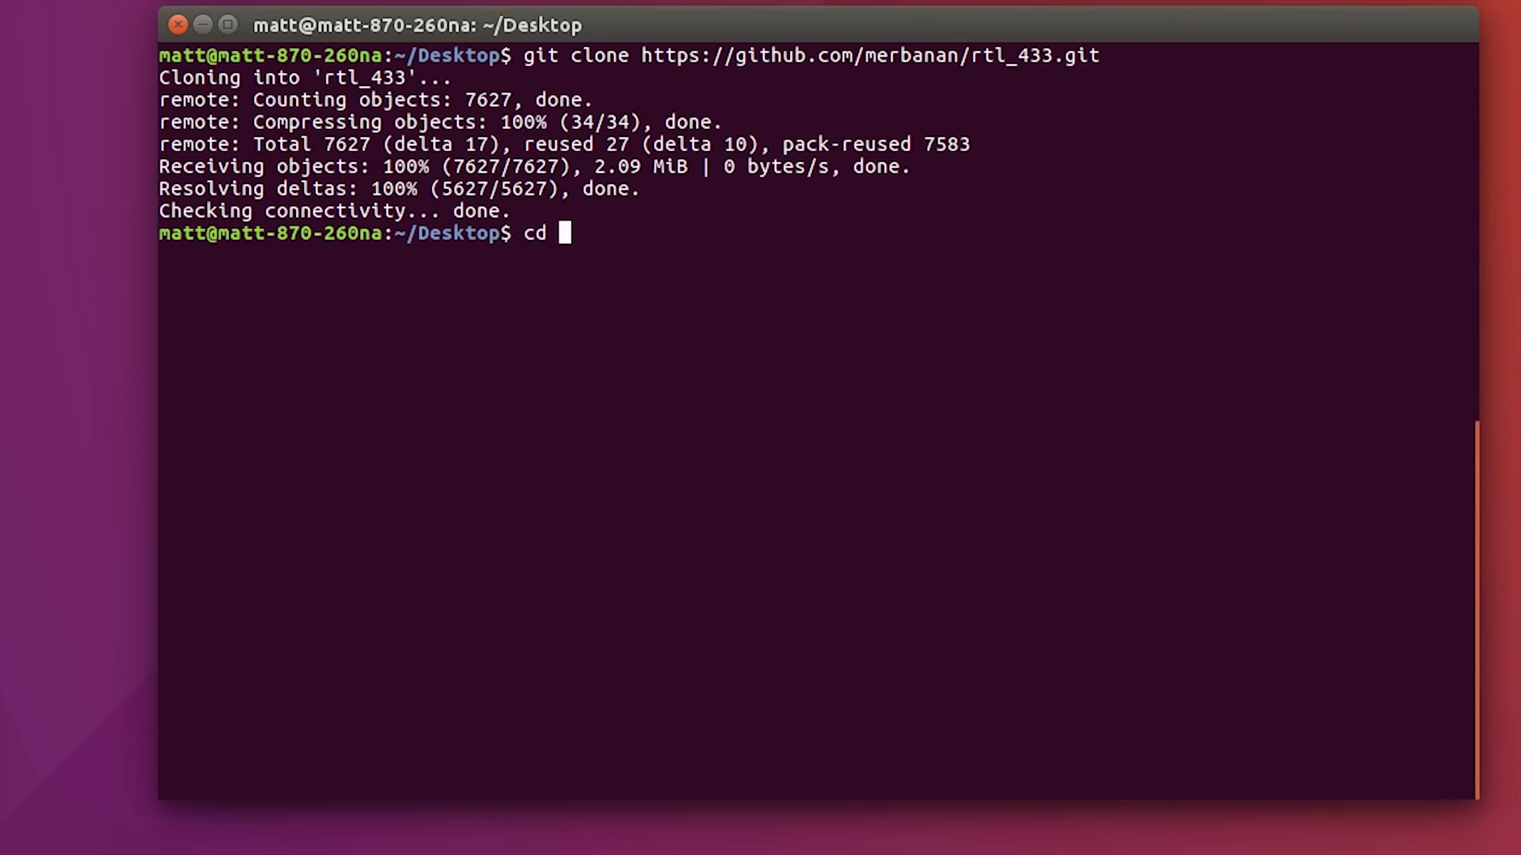
{"action": "type", "text": "rtl"}
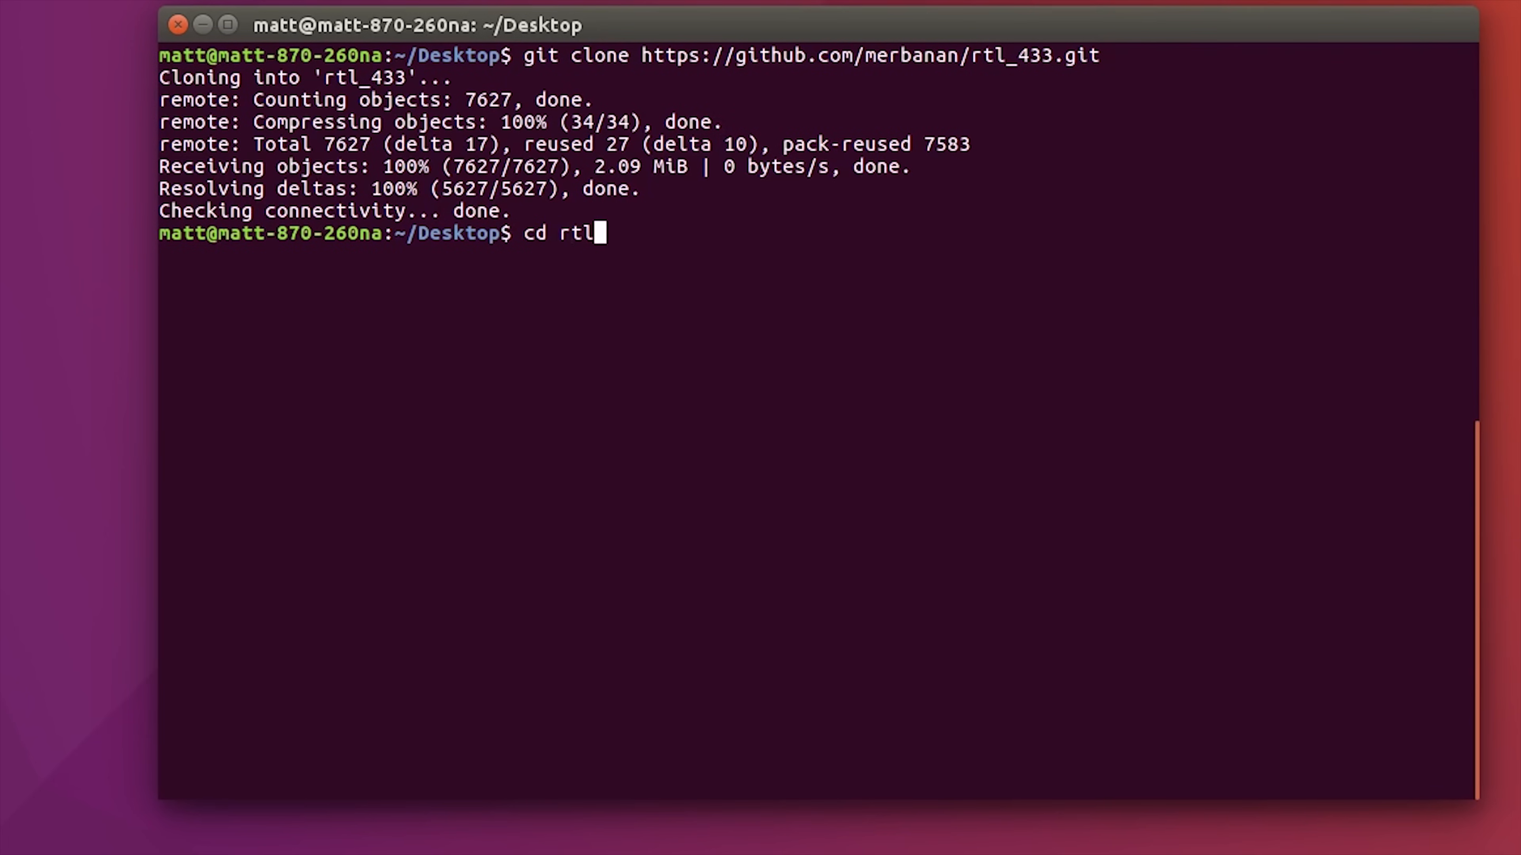
{"action": "key", "text": "Return"}
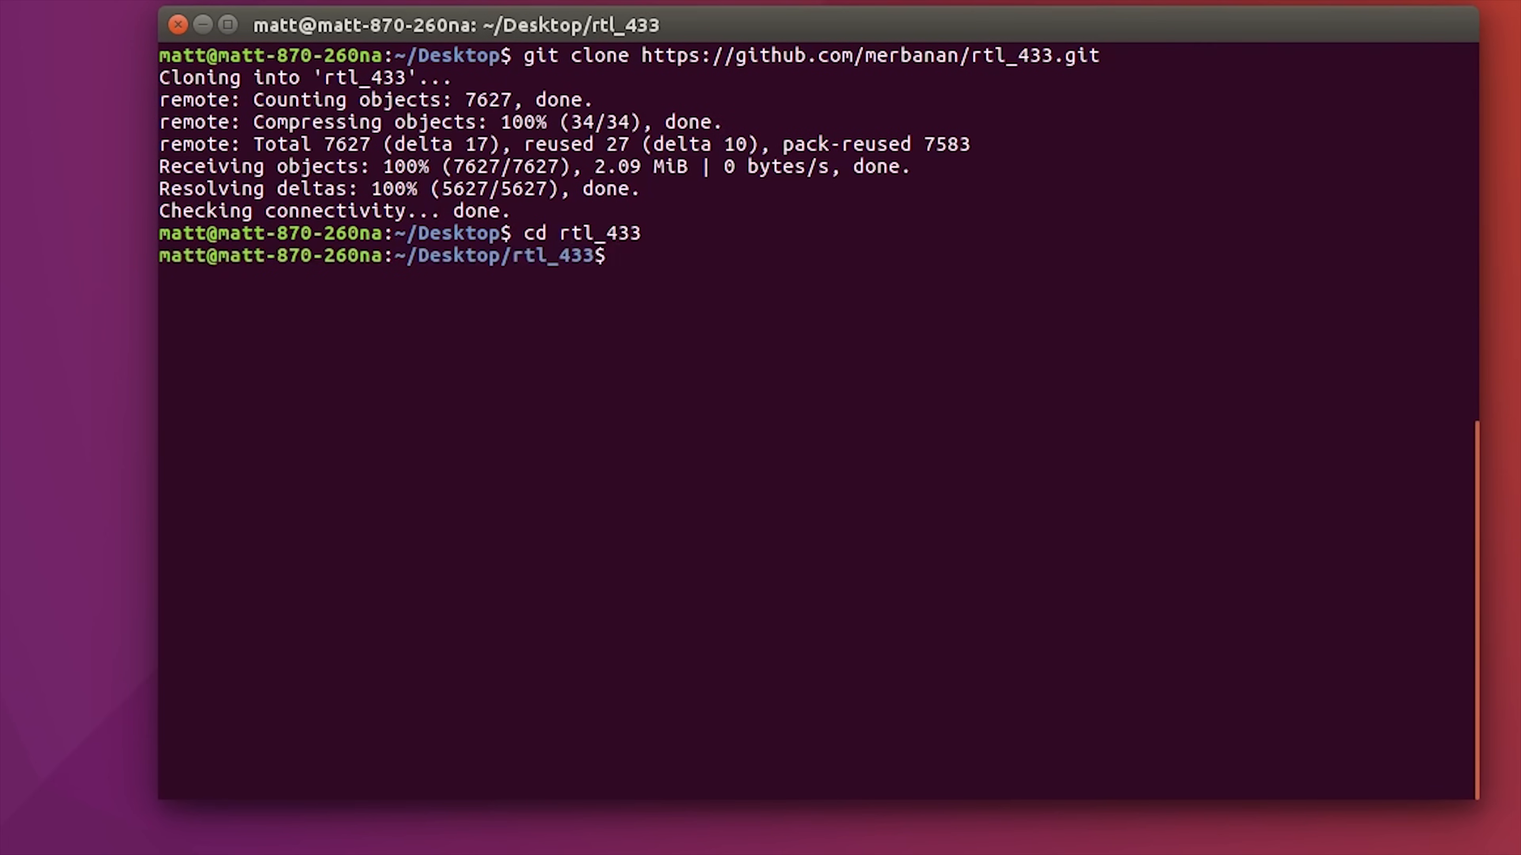
{"action": "type", "text": "mkdir b"}
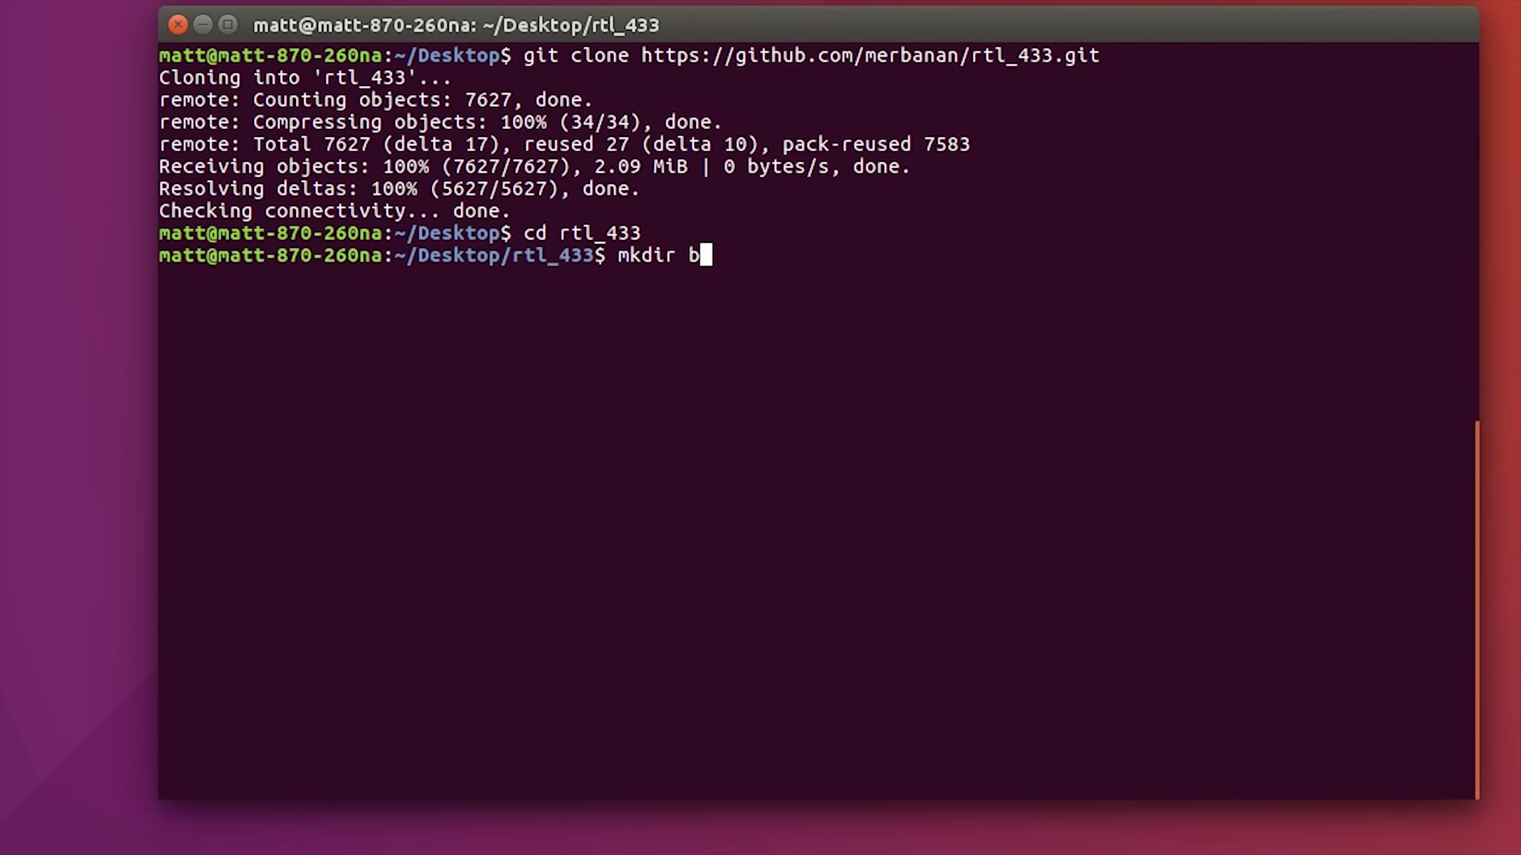
{"action": "key", "text": "Return"}
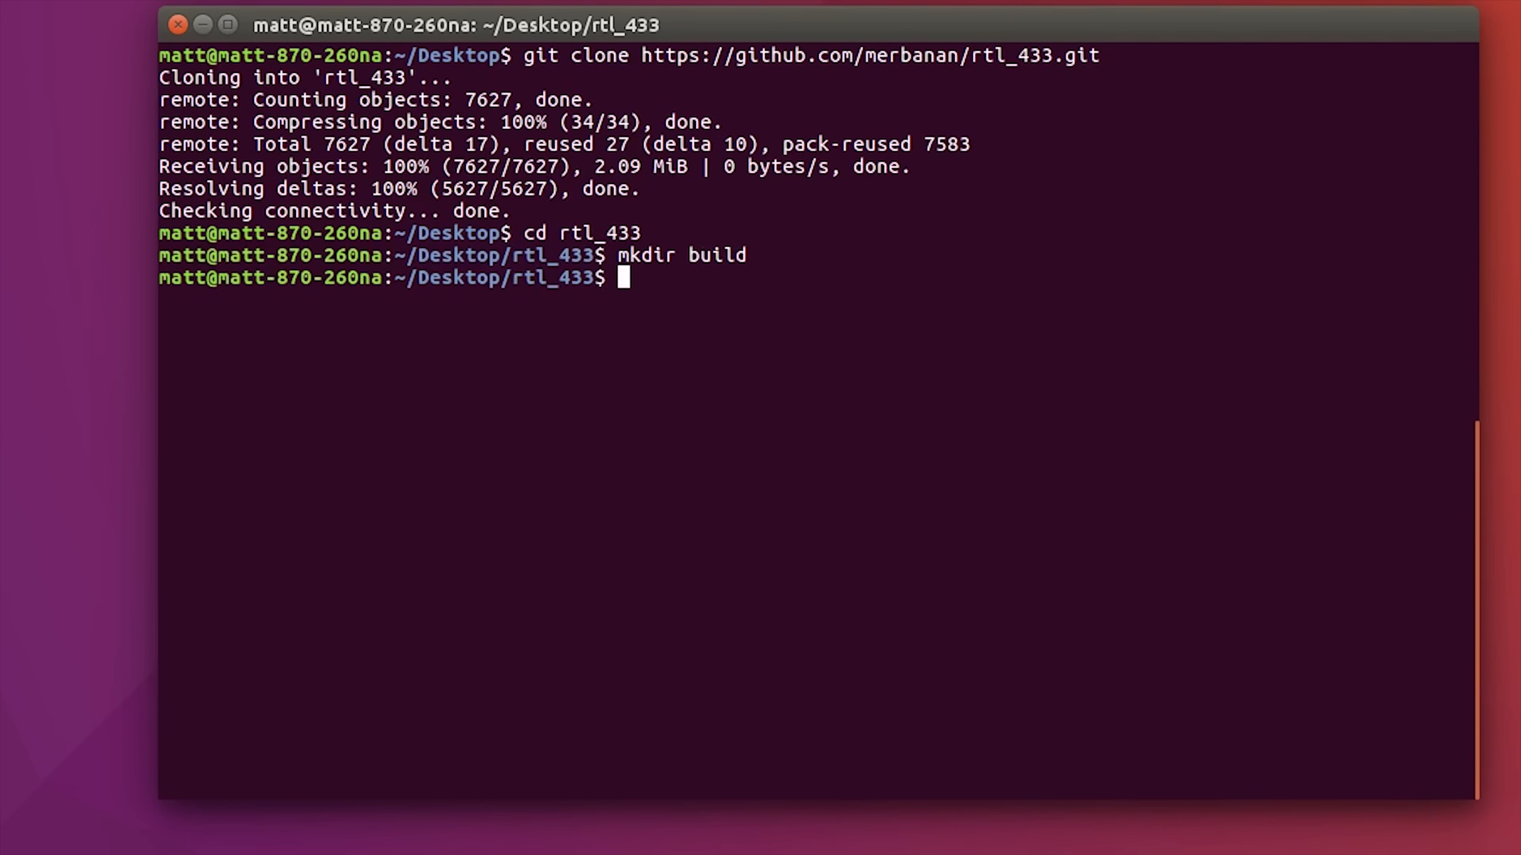
Configure with cmake, compile with make and install with sudo make install.
{"action": "type", "text": "cmake .//"}
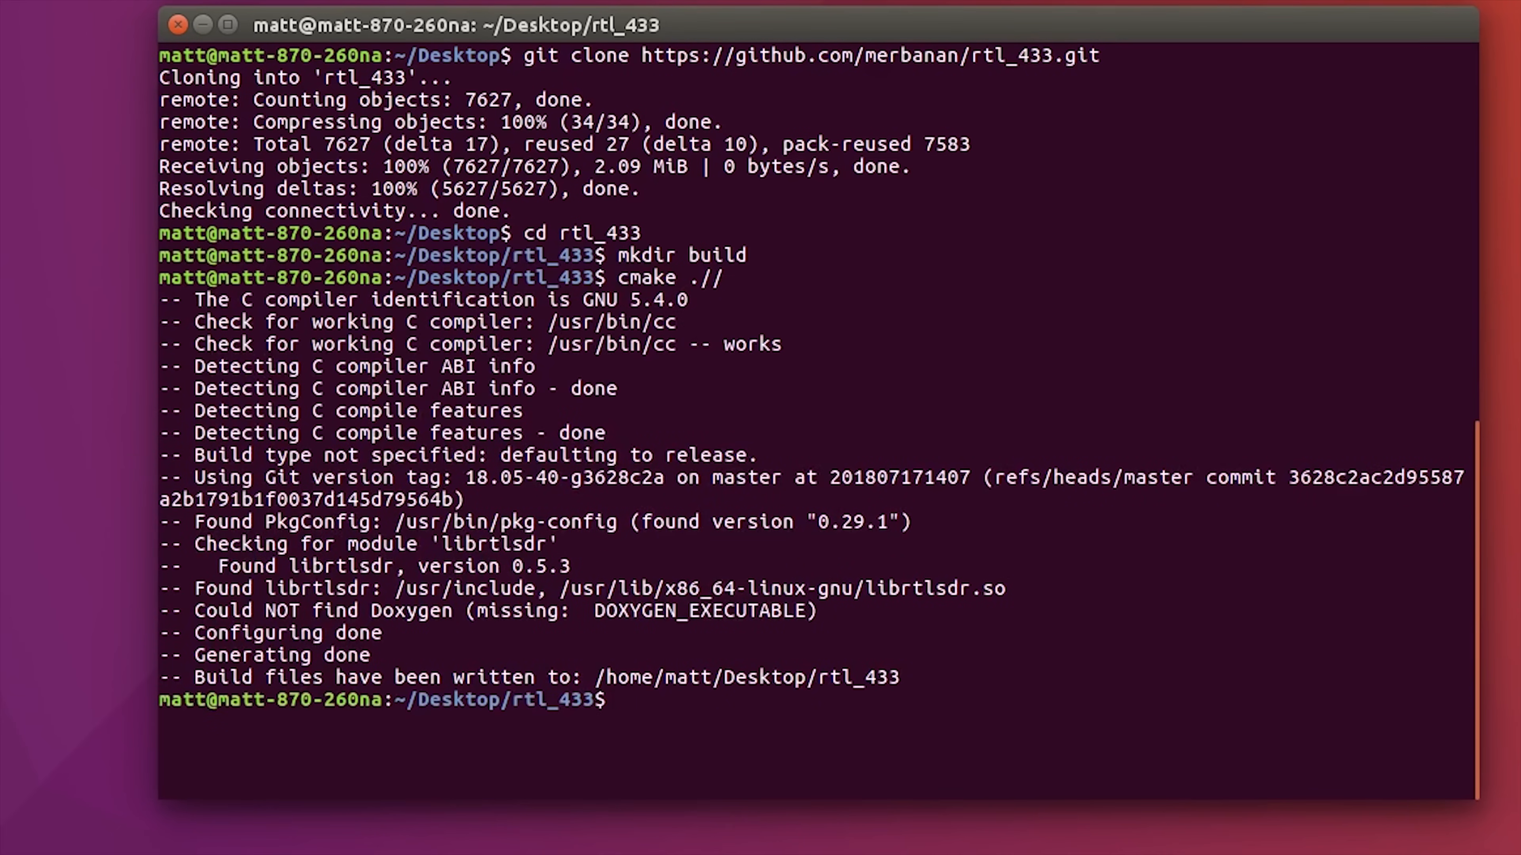
{"action": "type", "text": "mak"}
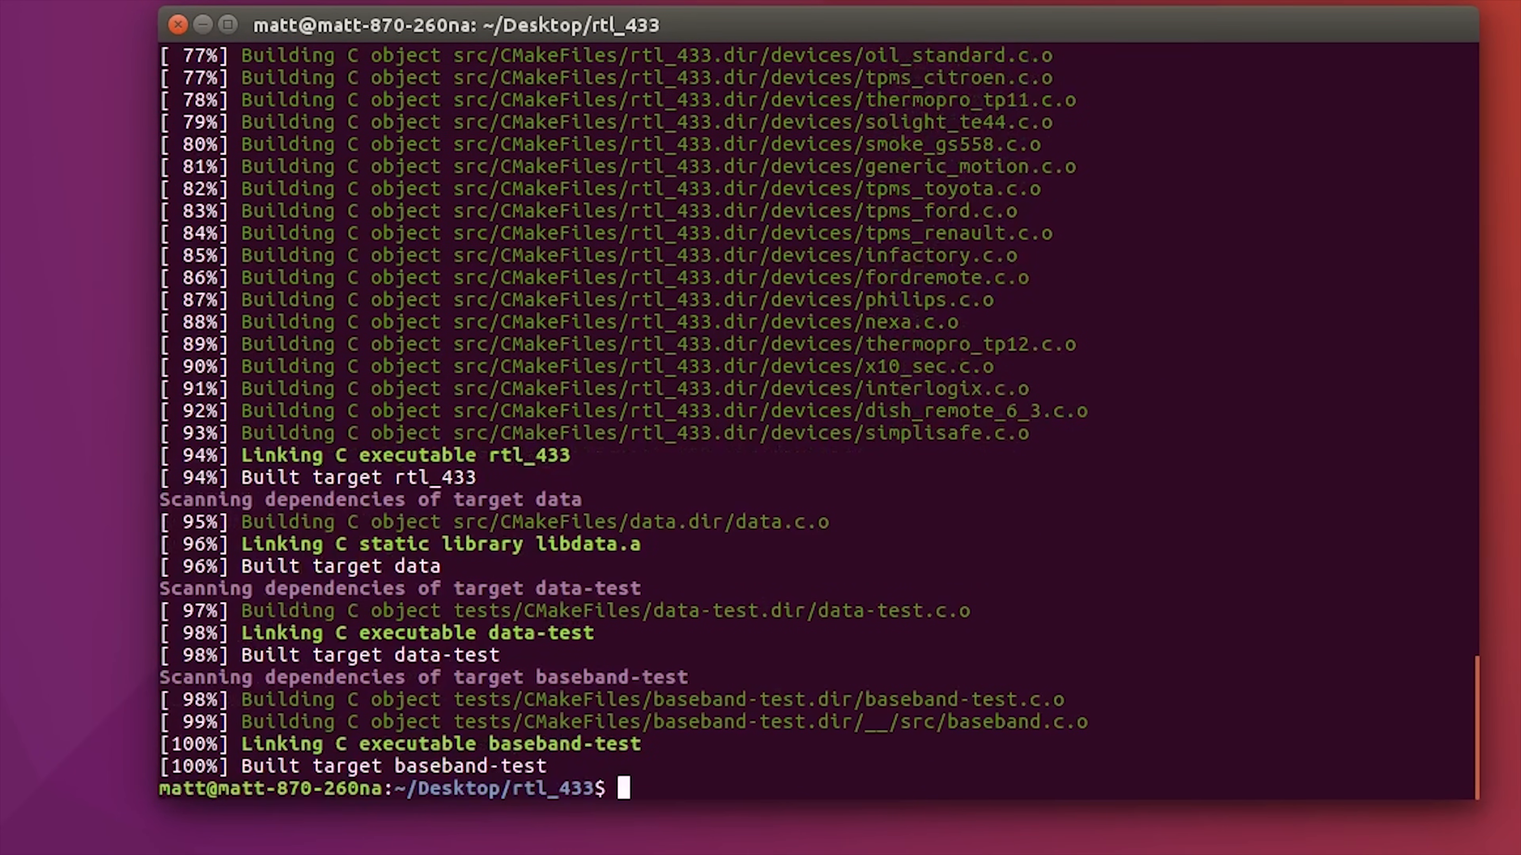
{"action": "type", "text": "s"}
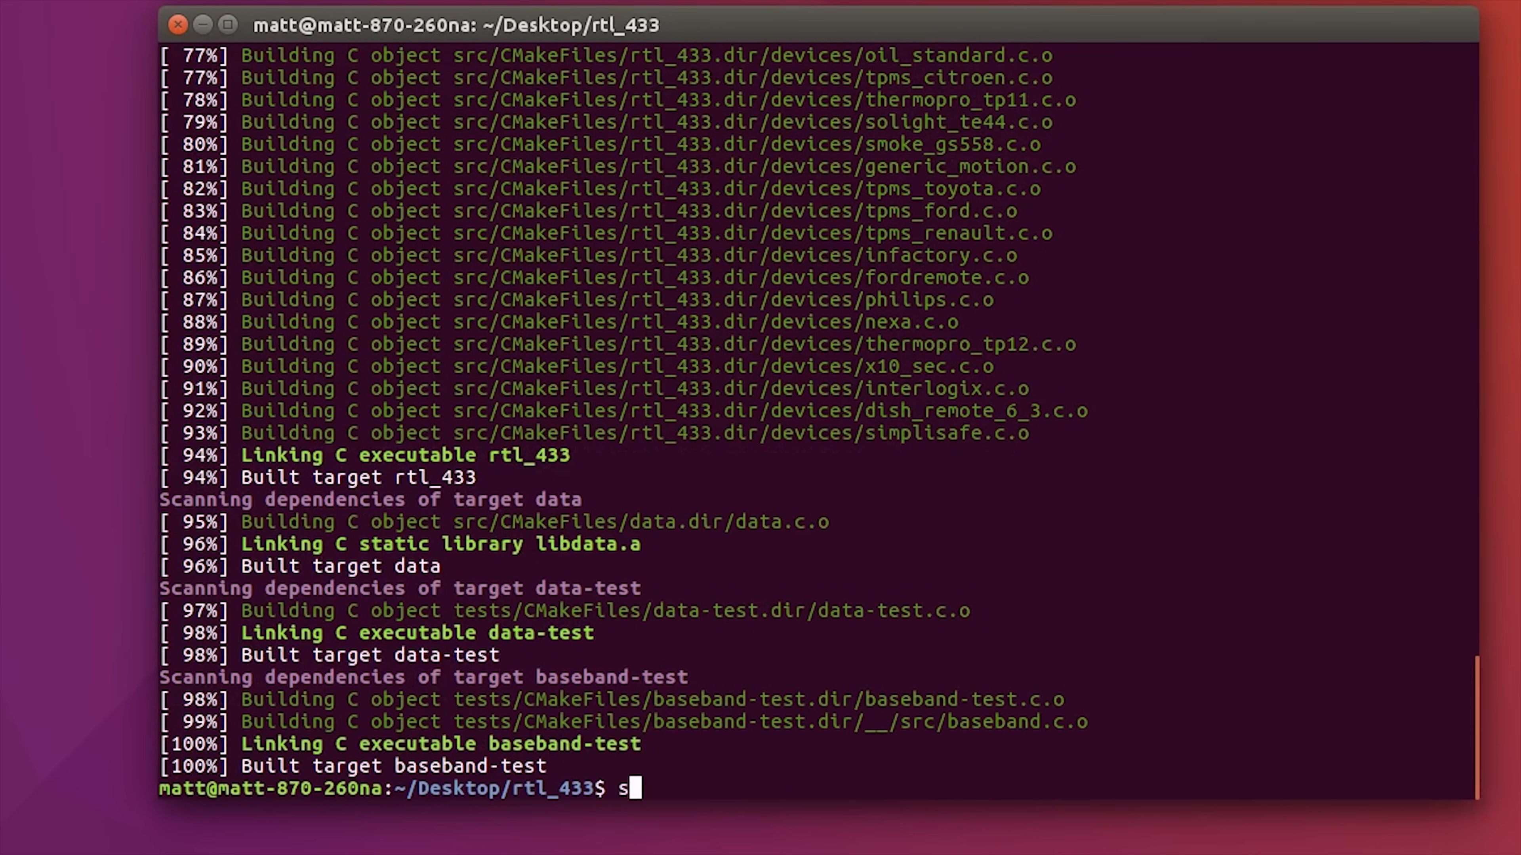
{"action": "type", "text": "udo make install"}
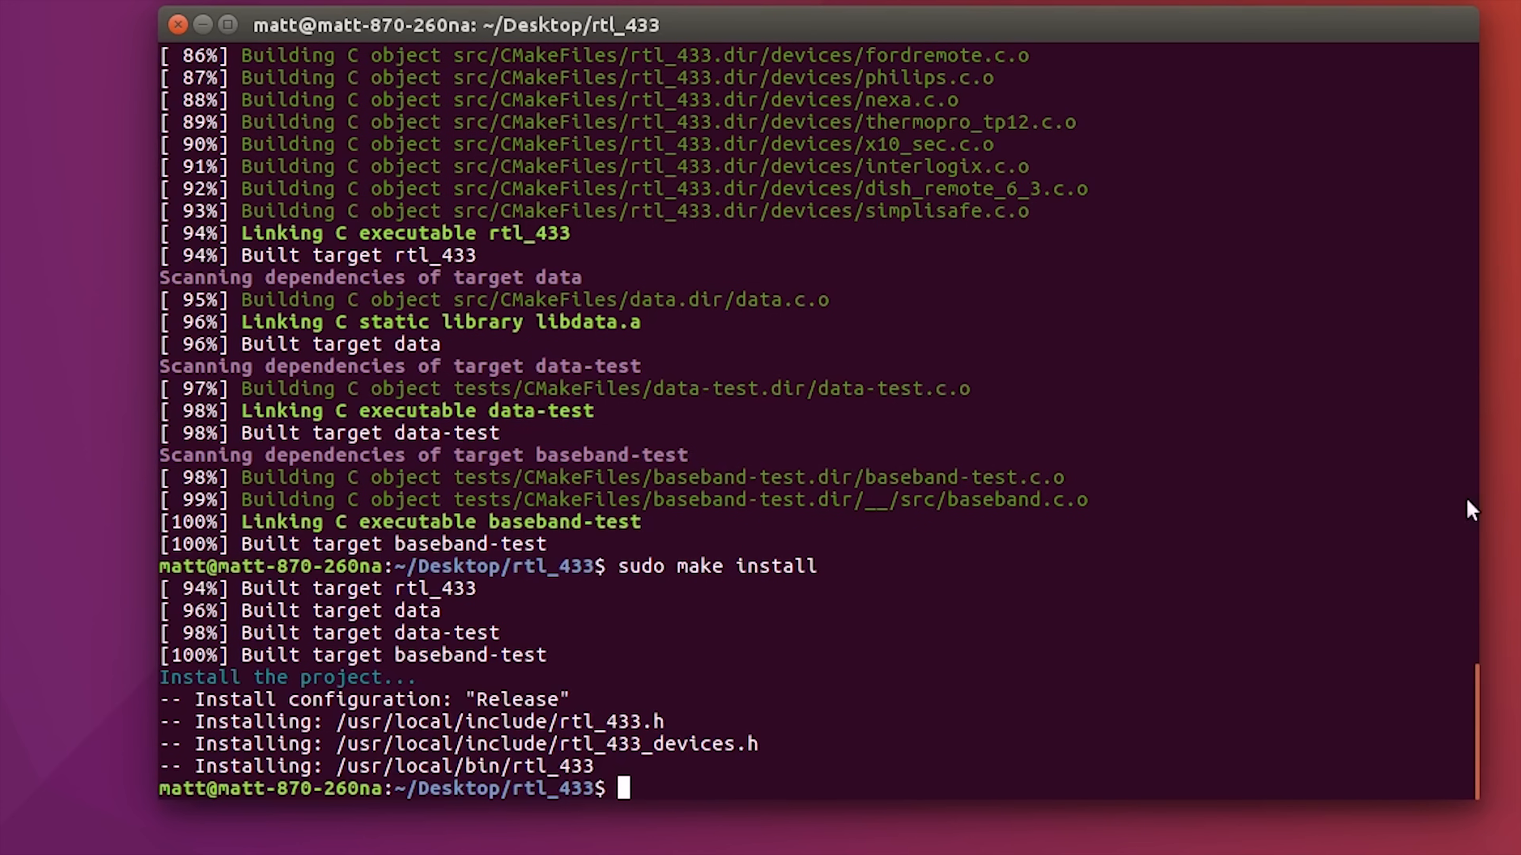
Run rtl_433 to decode Ford Car Remote and Fine Offset WH1050 transmissions.
{"action": "type", "text": "rtl_"}
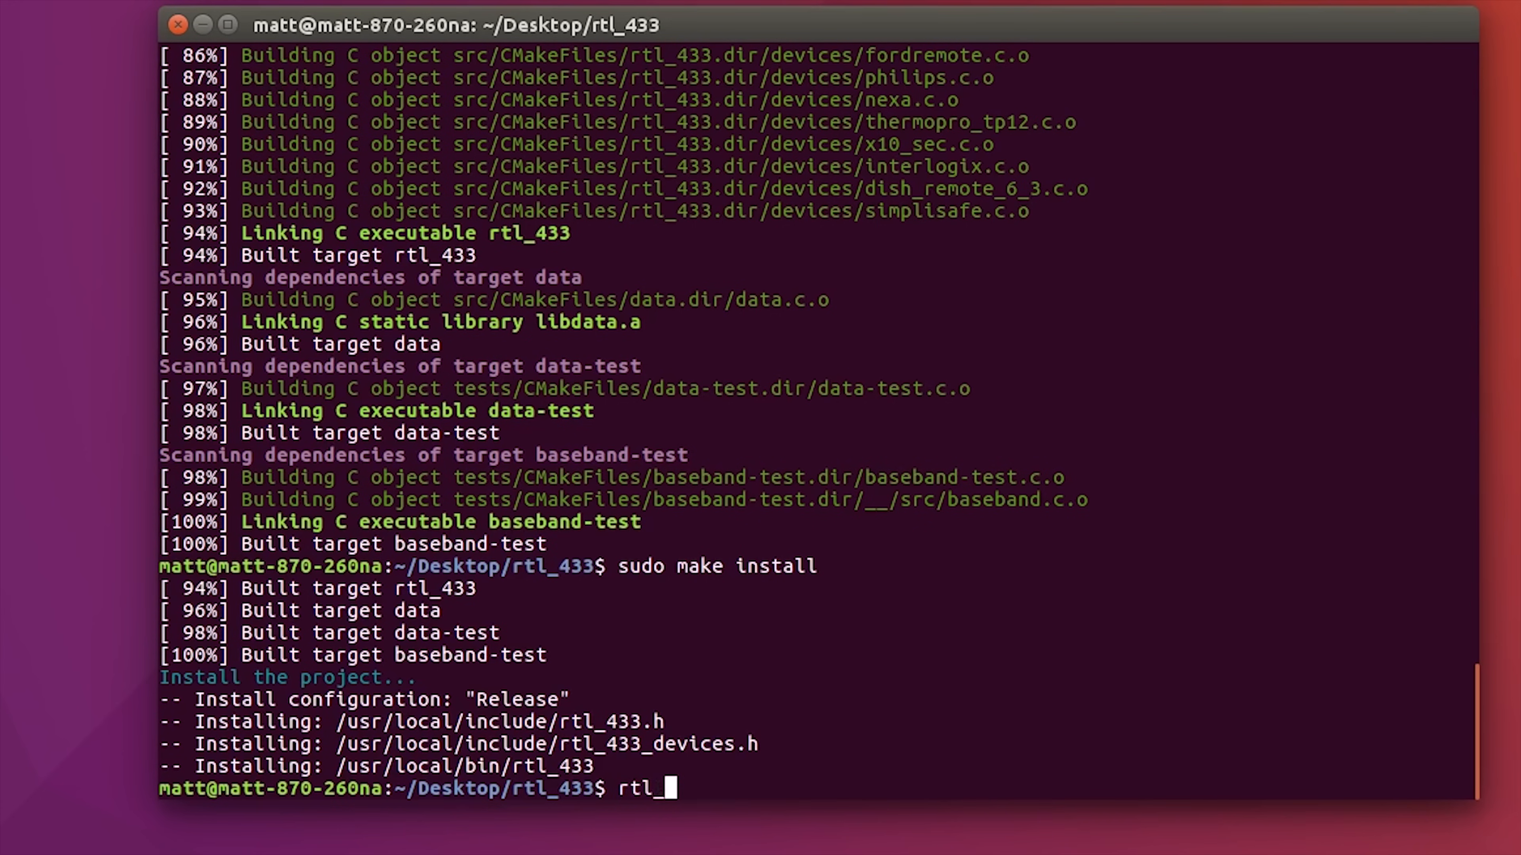
{"action": "type", "text": "4"}
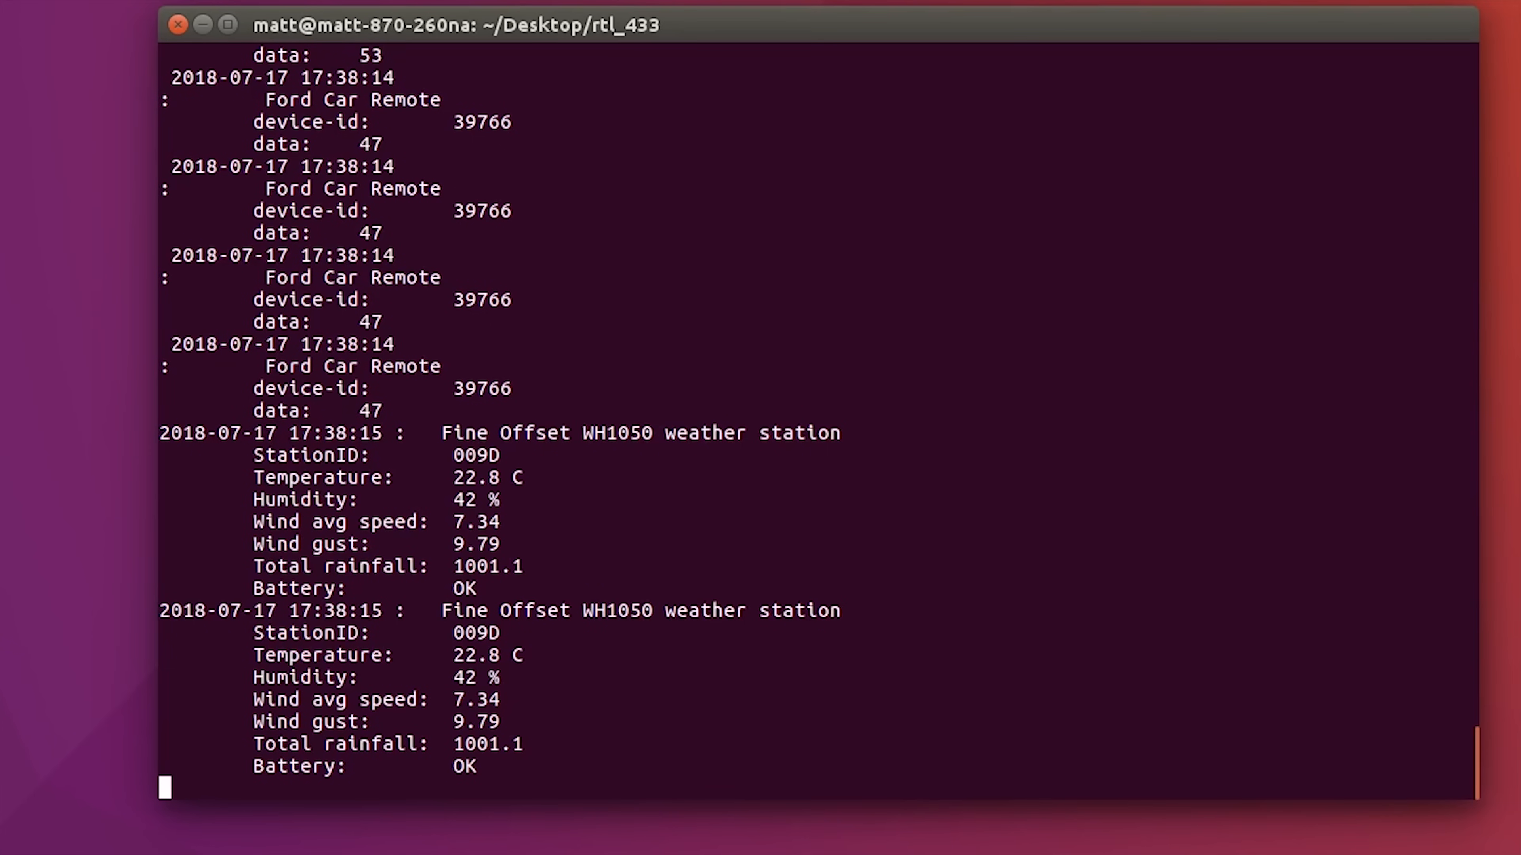
{"action": "mouse_move", "coordinate": [614, 341]}
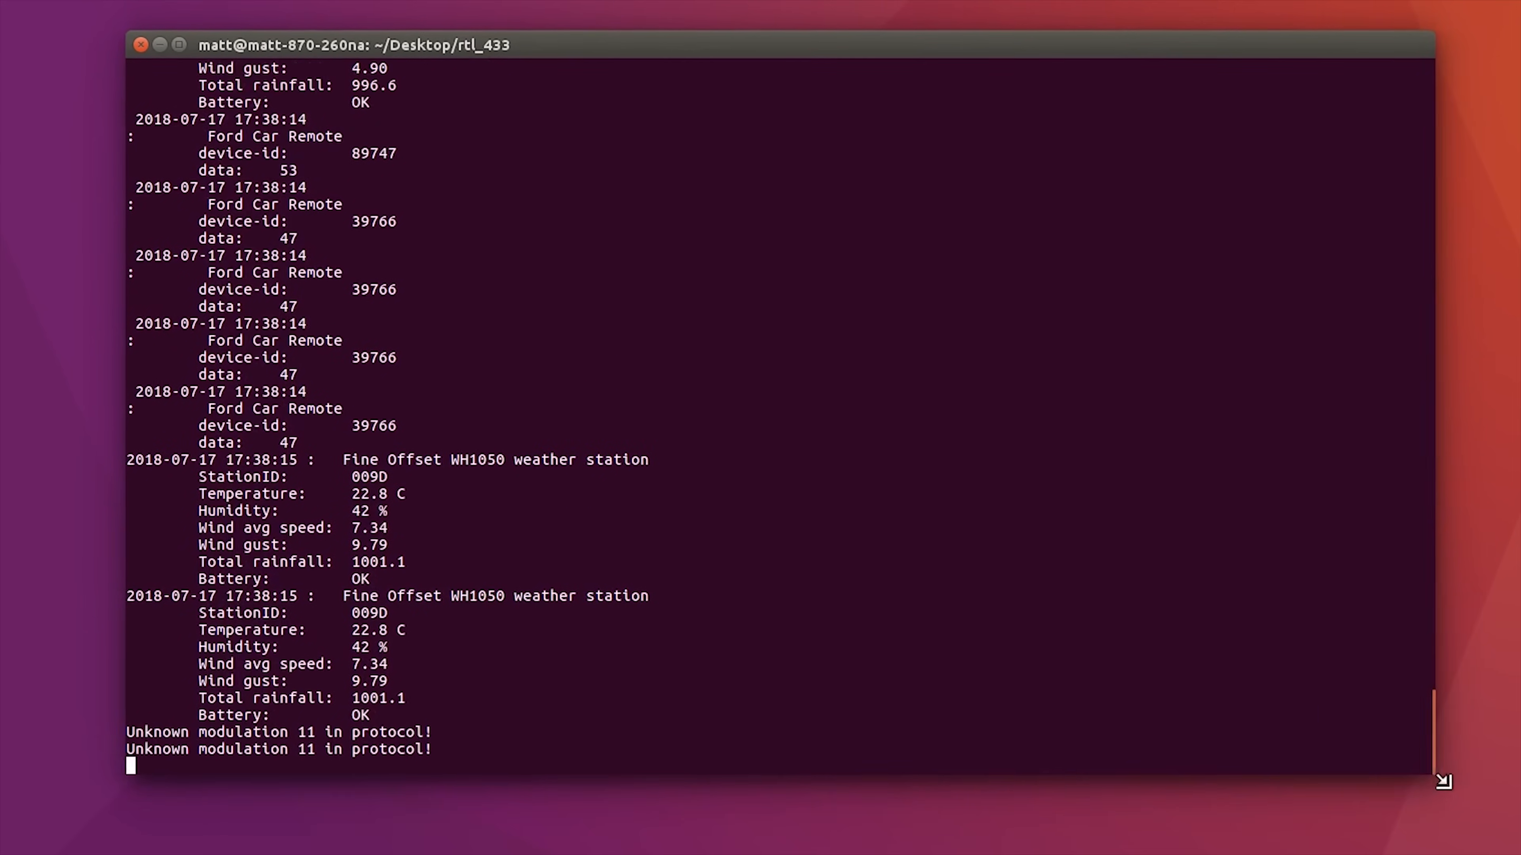
Watch rtl_433 decode a Honda Remote and weather station 001F readings.
{"action": "scroll", "scroll_direction": "down", "scroll_amount": 3}
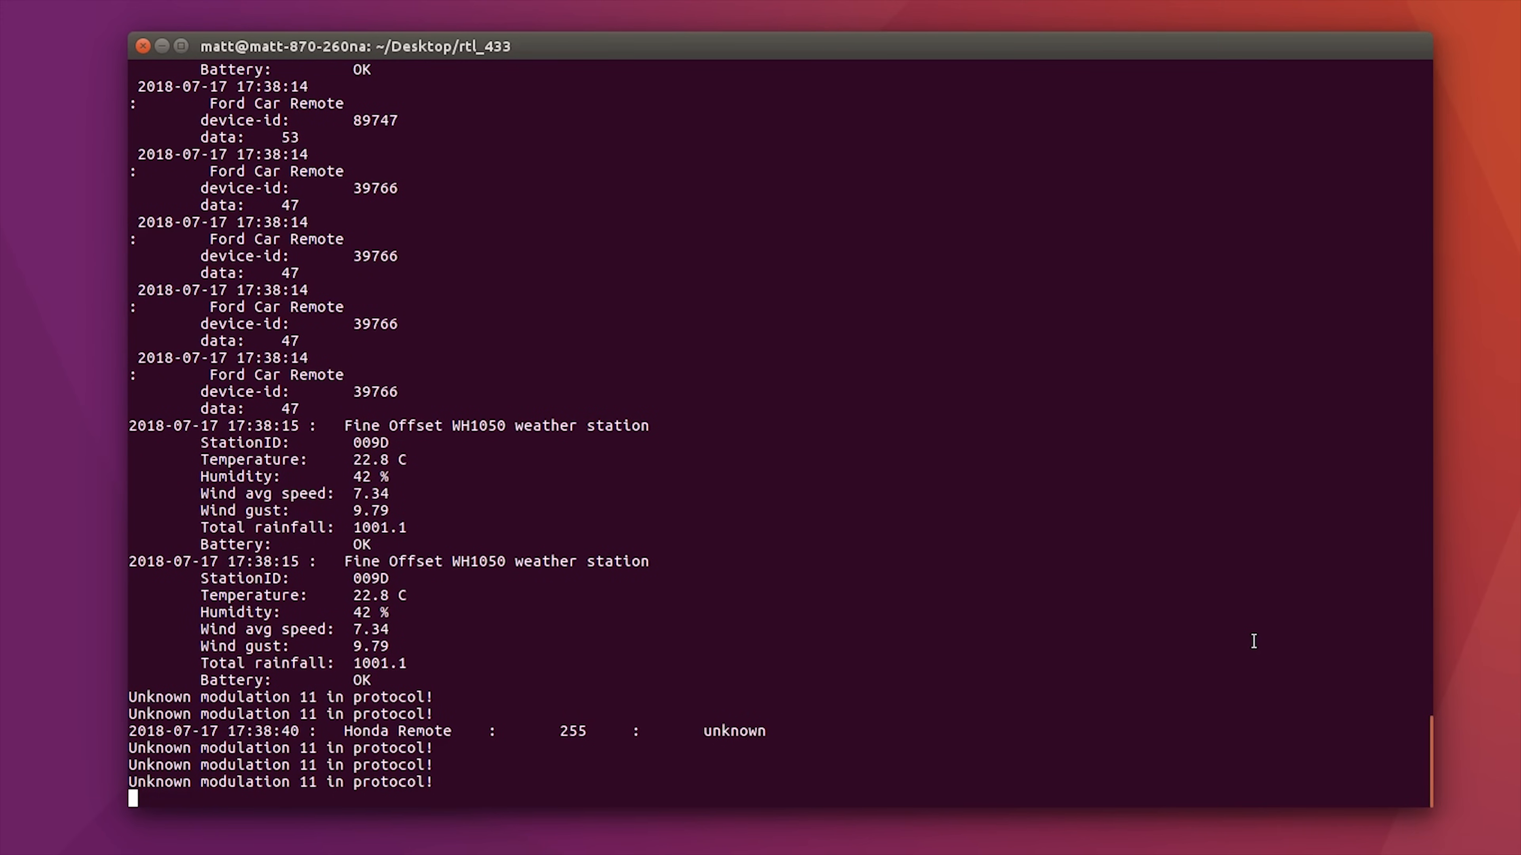
{"action": "scroll", "scroll_direction": "down", "scroll_amount": 3}
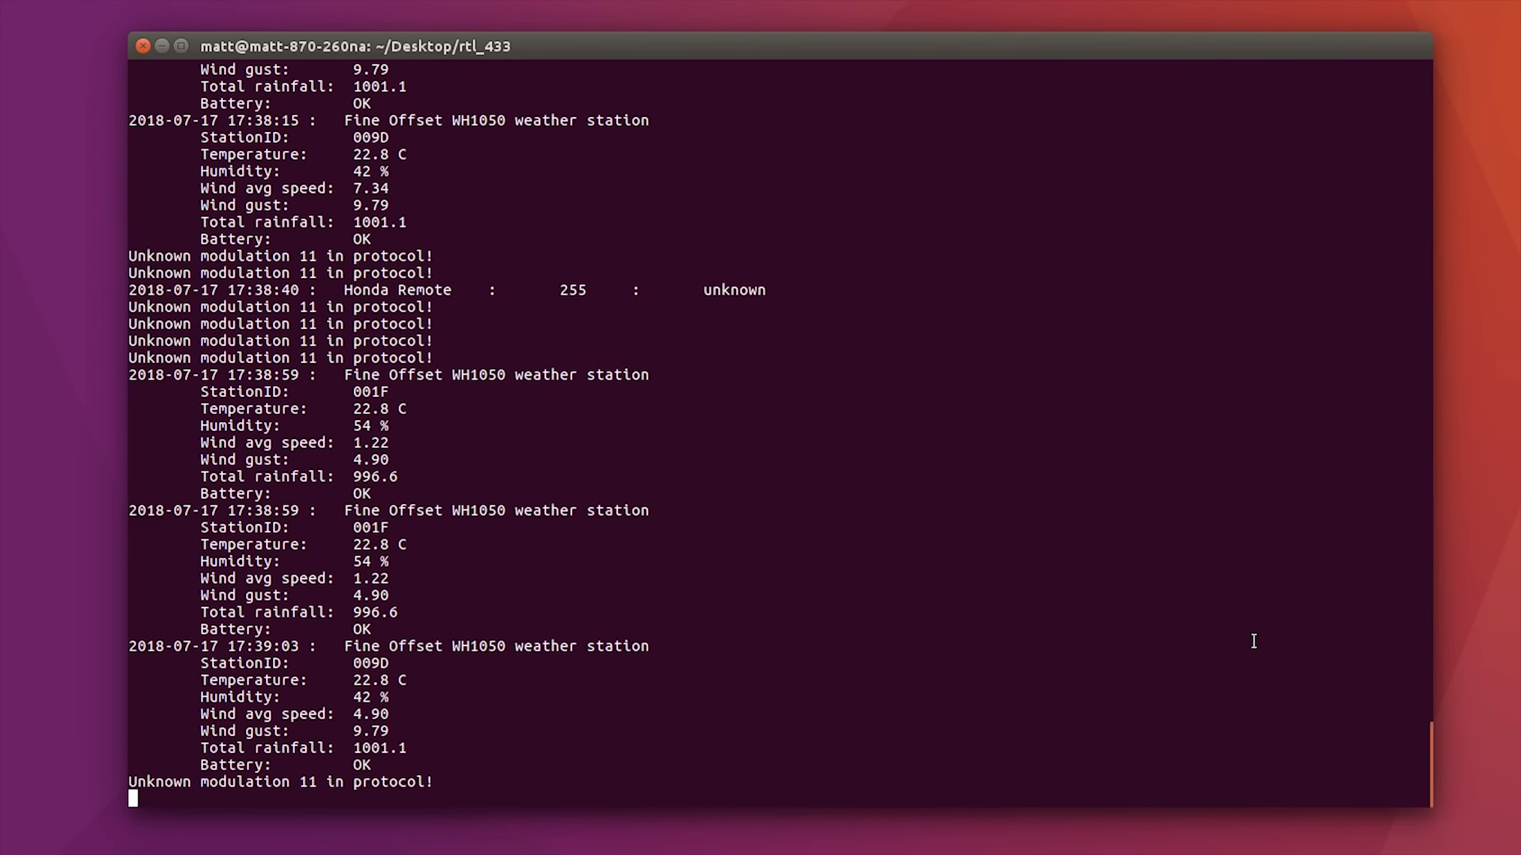
{"action": "scroll", "scroll_direction": "down", "scroll_amount": 3}
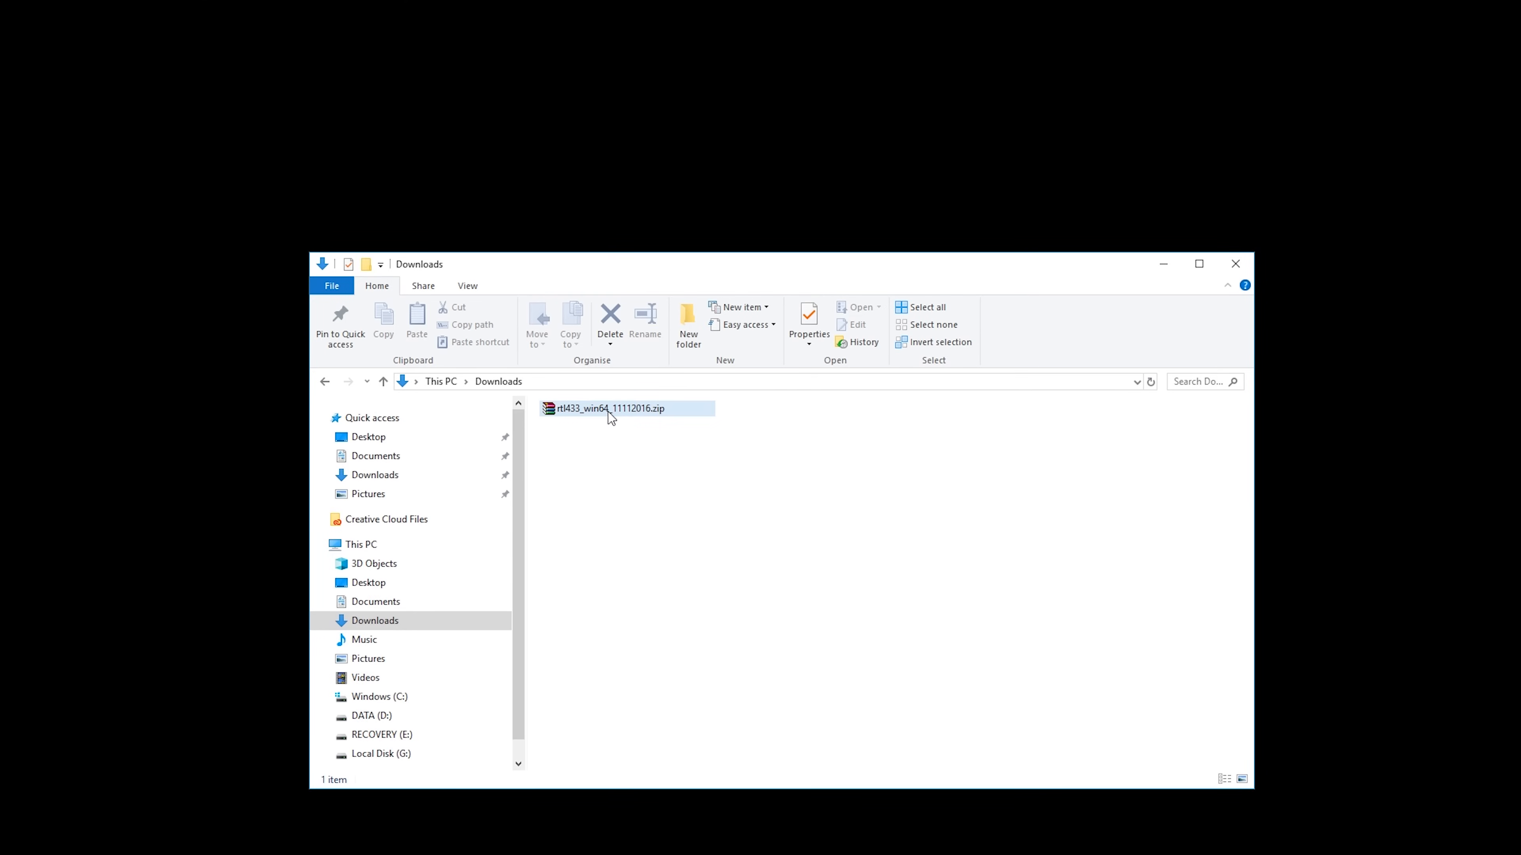
Launch rtl_433.exe from the rtl433_win64_11112016.zip archive in Downloads.
{"action": "left_click", "coordinate": [601, 409]}
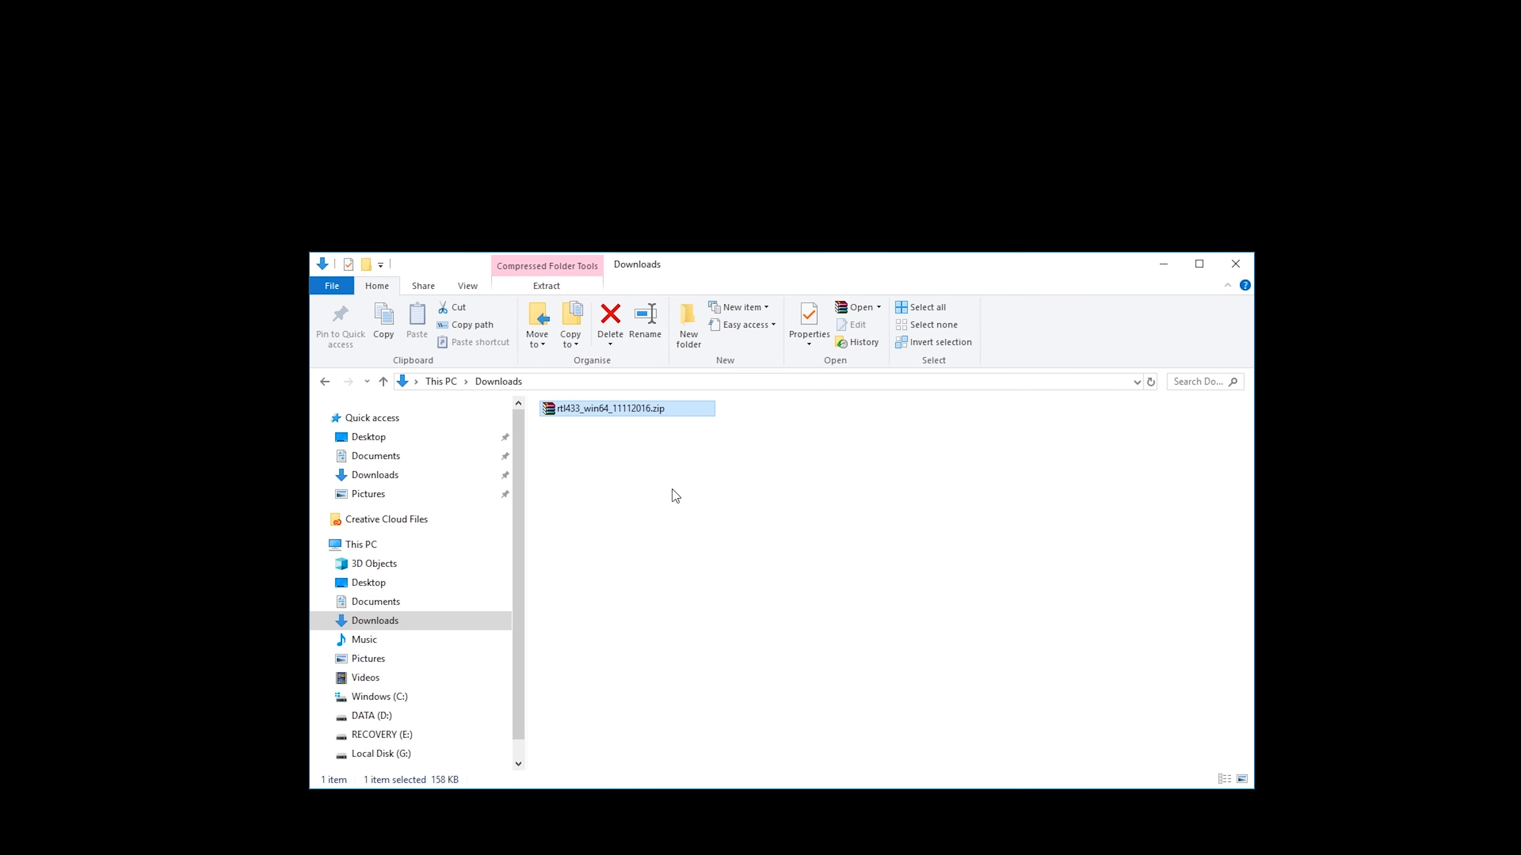
{"action": "double_click", "coordinate": [626, 407]}
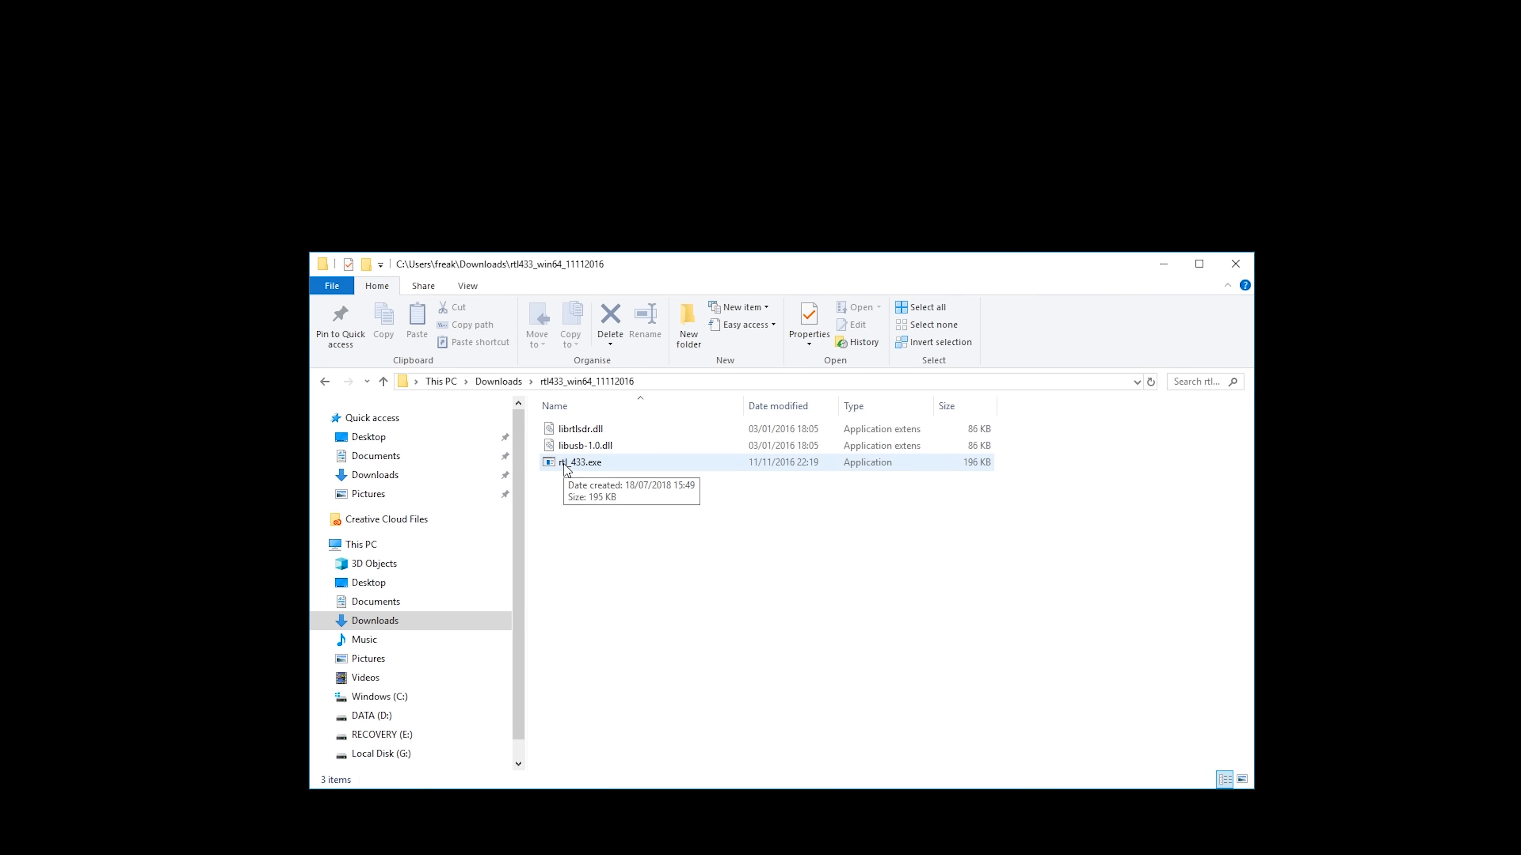
{"action": "double_click", "coordinate": [580, 461]}
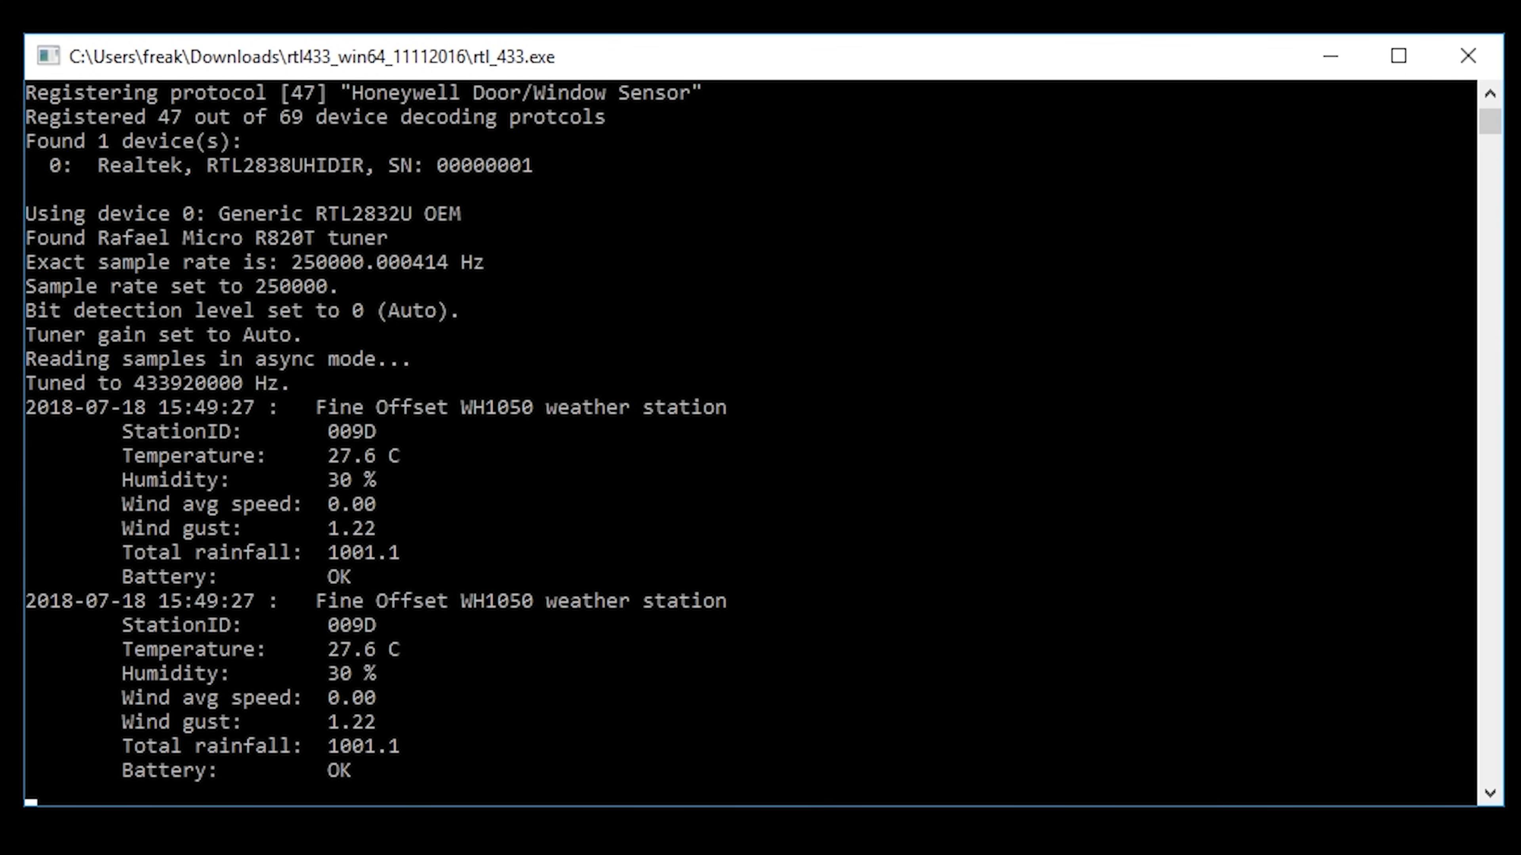
Watch rtl_433.exe decode WH1050 readings from stations 009D and 001F.
{"action": "scroll", "scroll_direction": "down", "scroll_amount": 3}
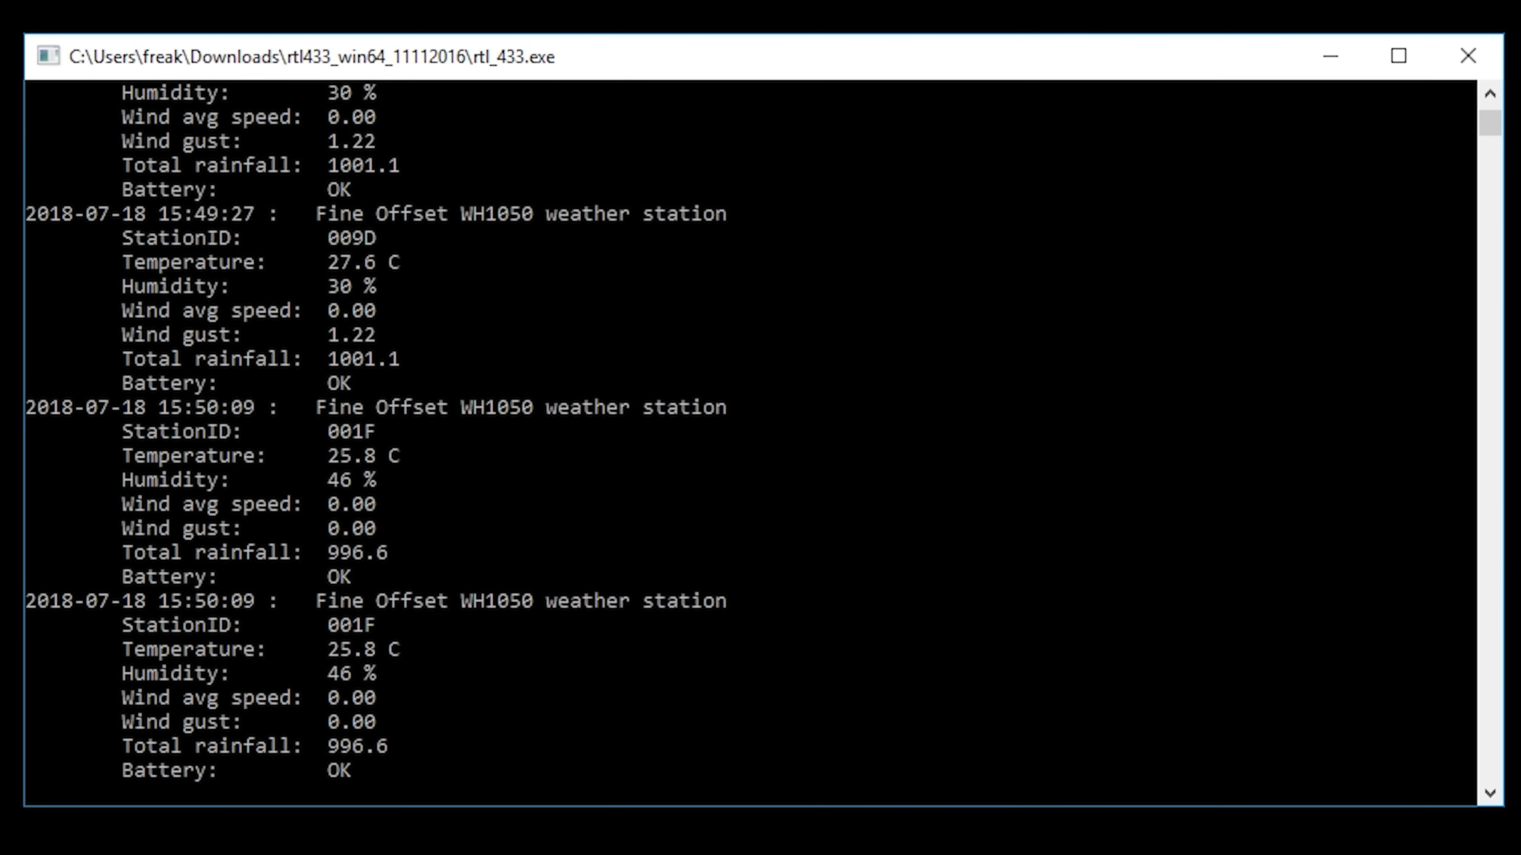